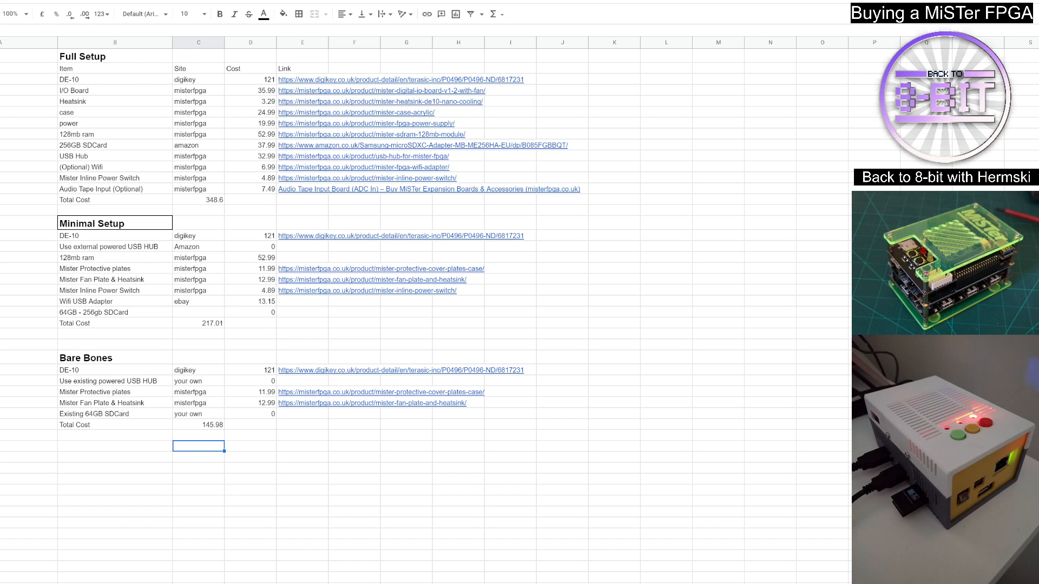
{"action": "mouse_move", "coordinate": [663, 131]}
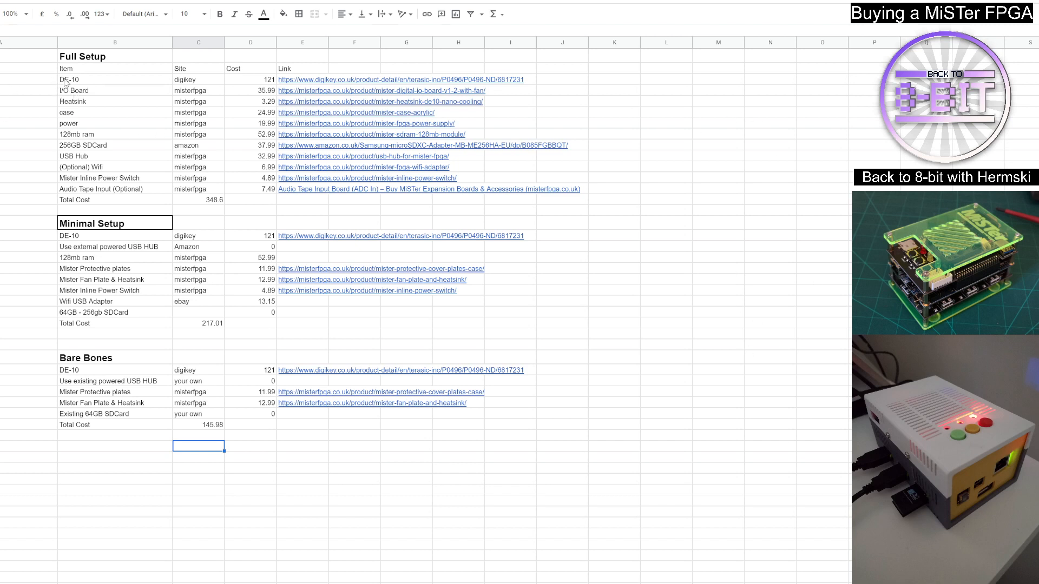
{"action": "mouse_move", "coordinate": [82, 83]}
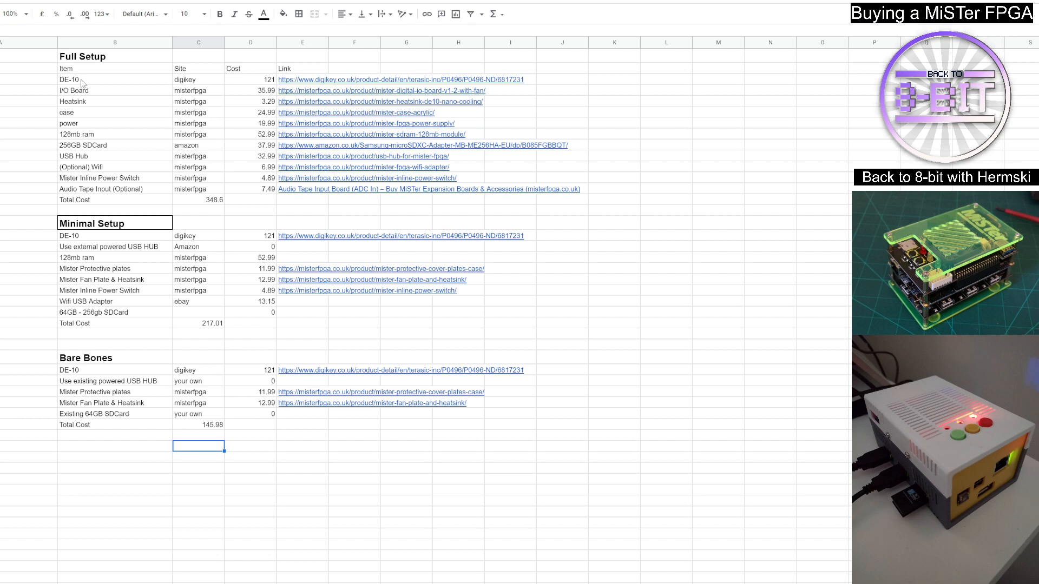
{"action": "mouse_move", "coordinate": [104, 85]}
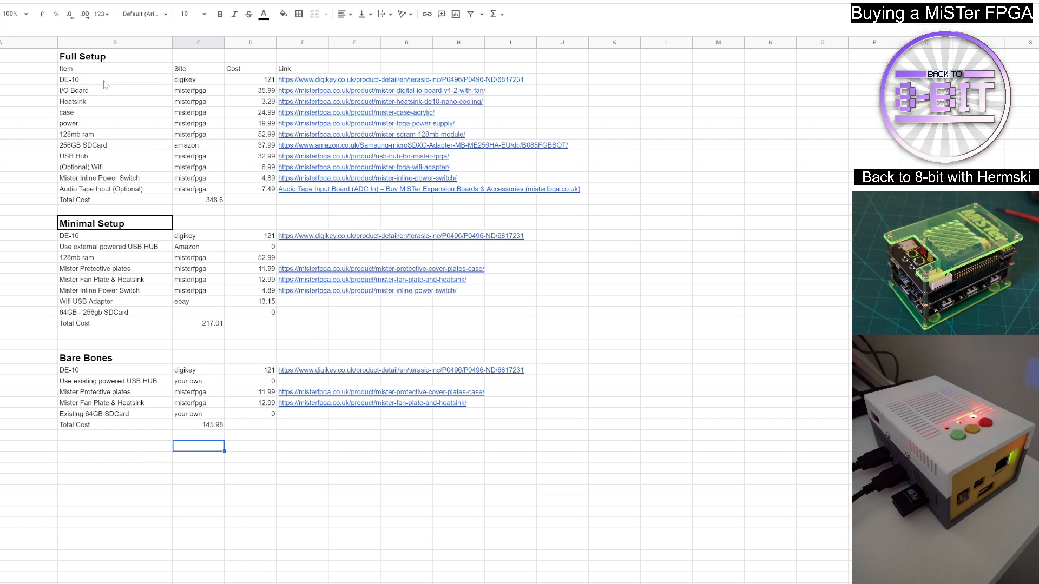
{"action": "mouse_move", "coordinate": [192, 191]}
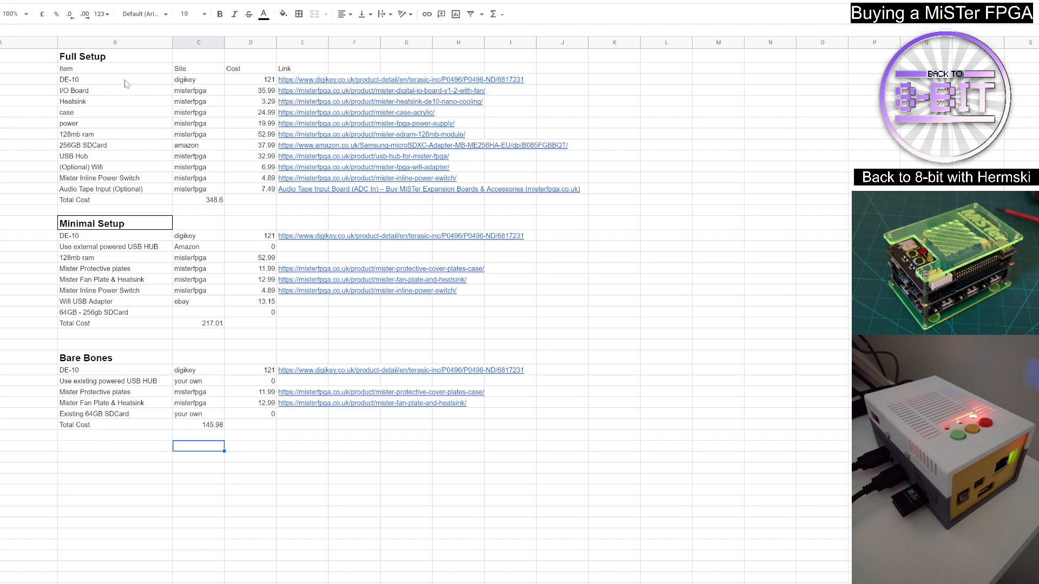
{"action": "mouse_move", "coordinate": [103, 85]}
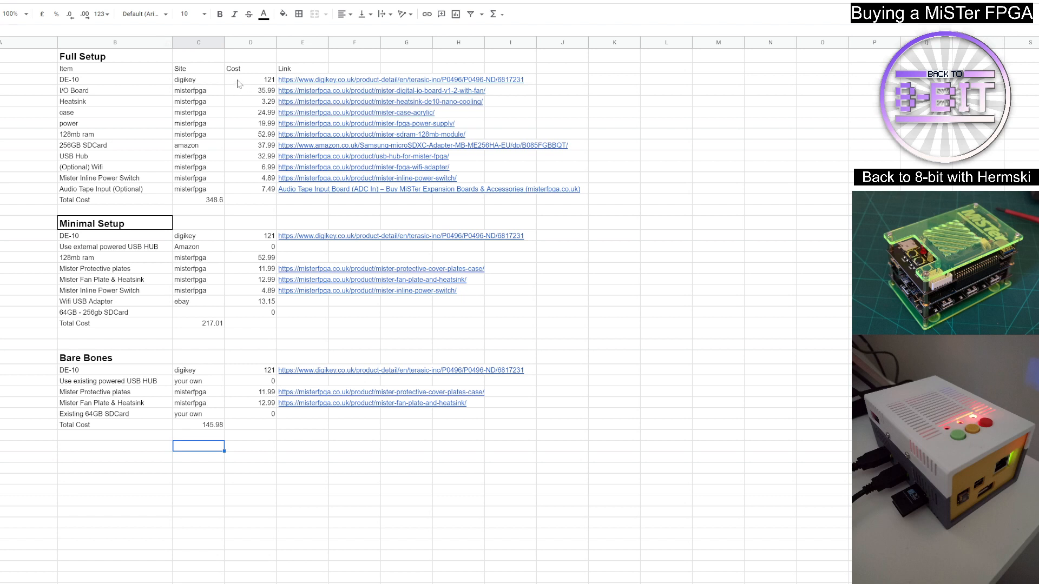
{"action": "mouse_move", "coordinate": [256, 135]}
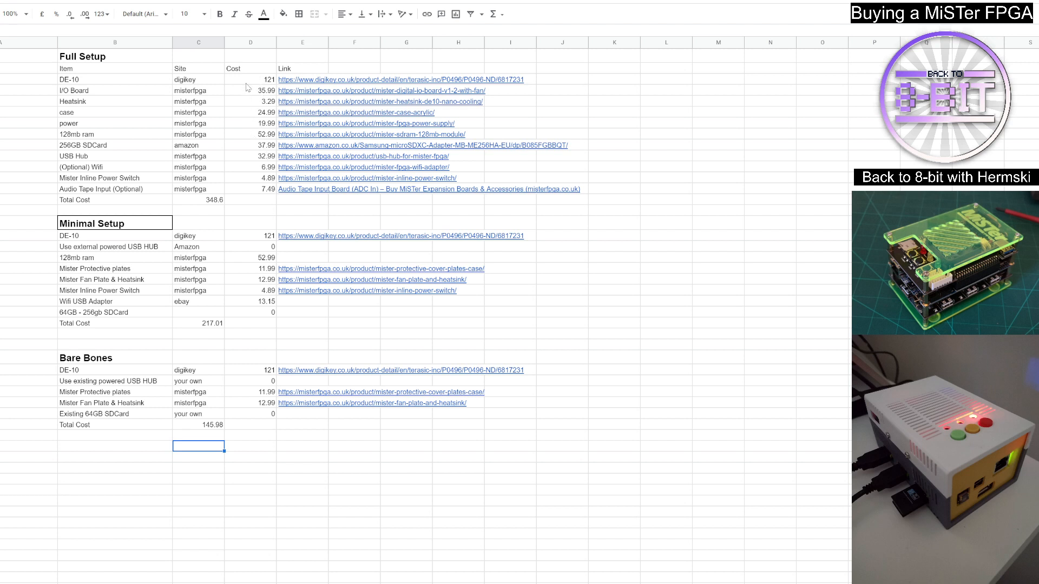
{"action": "mouse_move", "coordinate": [251, 92]}
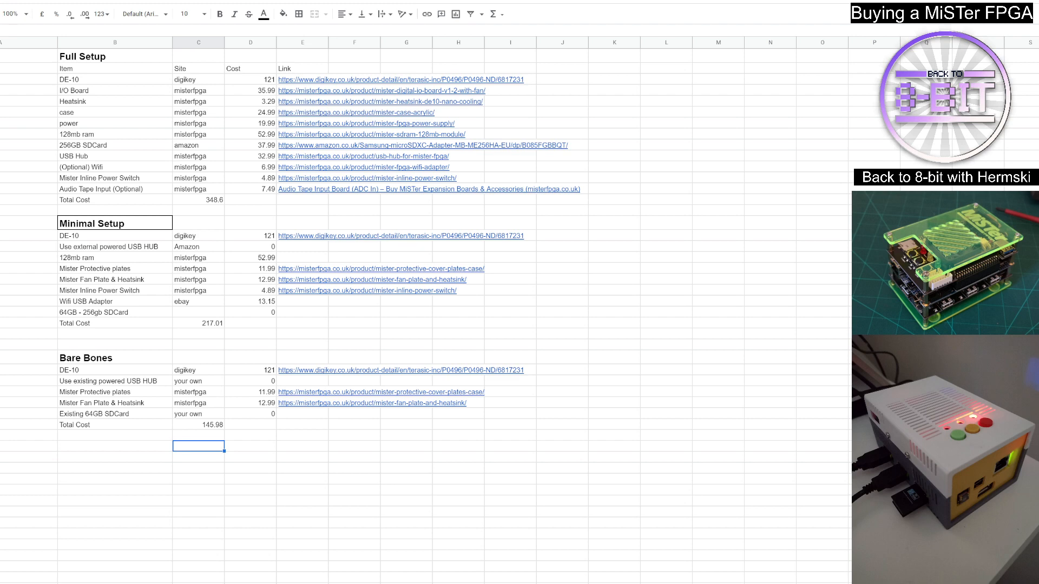
Step: View the DE10-Nano kit's Digi-Key page showing a £121.79 unit price
{"action": "left_click", "coordinate": [401, 80]}
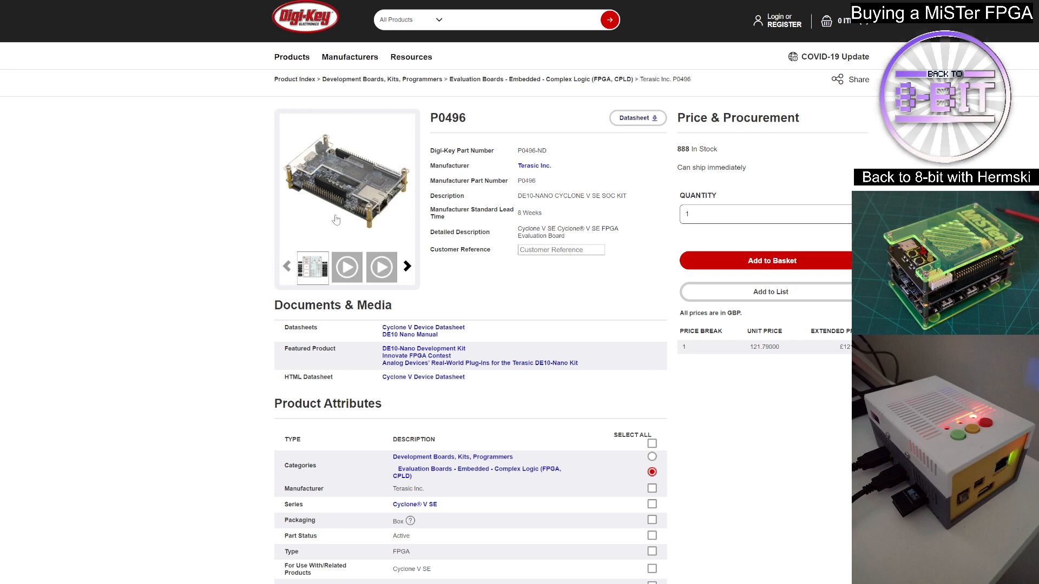
{"action": "mouse_move", "coordinate": [208, 346]}
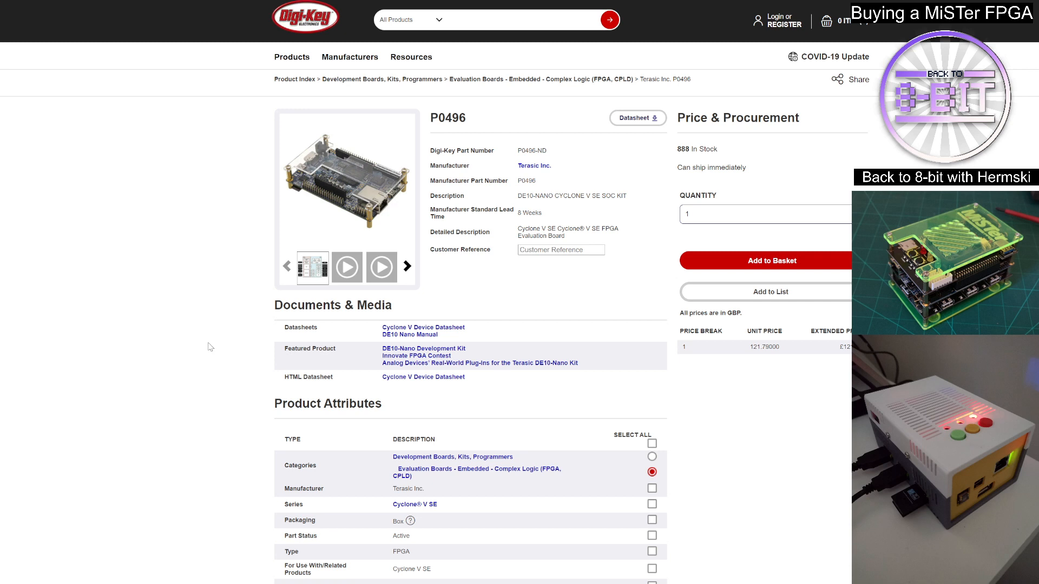
{"action": "mouse_move", "coordinate": [151, 227]}
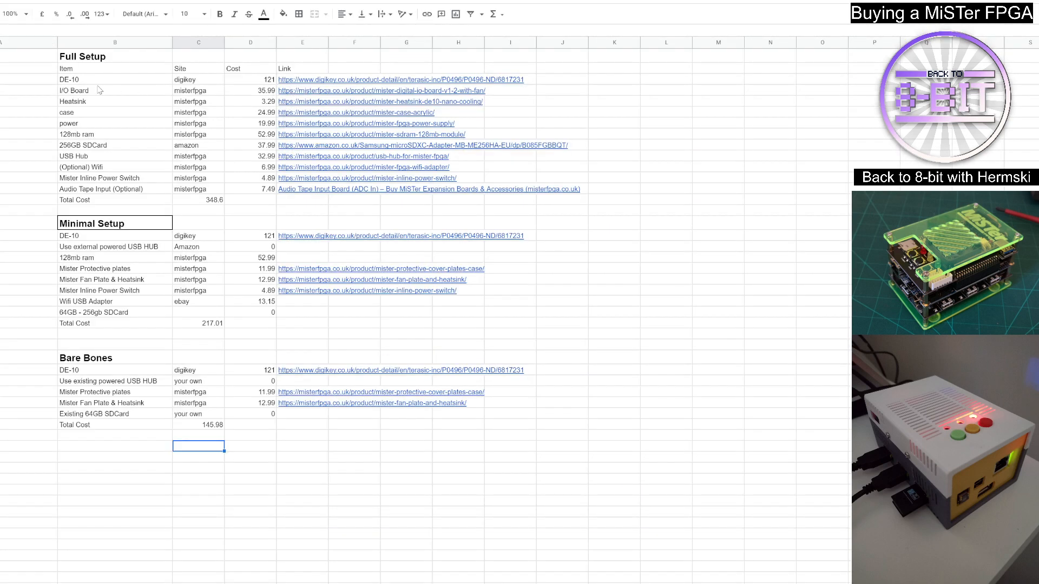
Step: View the MiSTer Digital IO Board v1.2 with Fan store page, priced £35.99–£52.99
{"action": "left_click", "coordinate": [378, 91]}
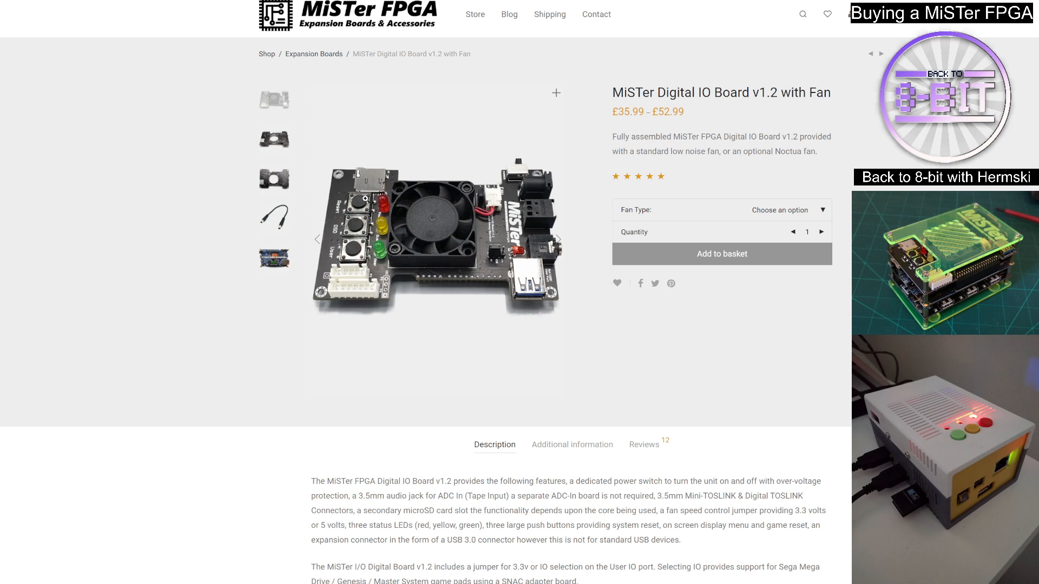
{"action": "mouse_move", "coordinate": [456, 324]}
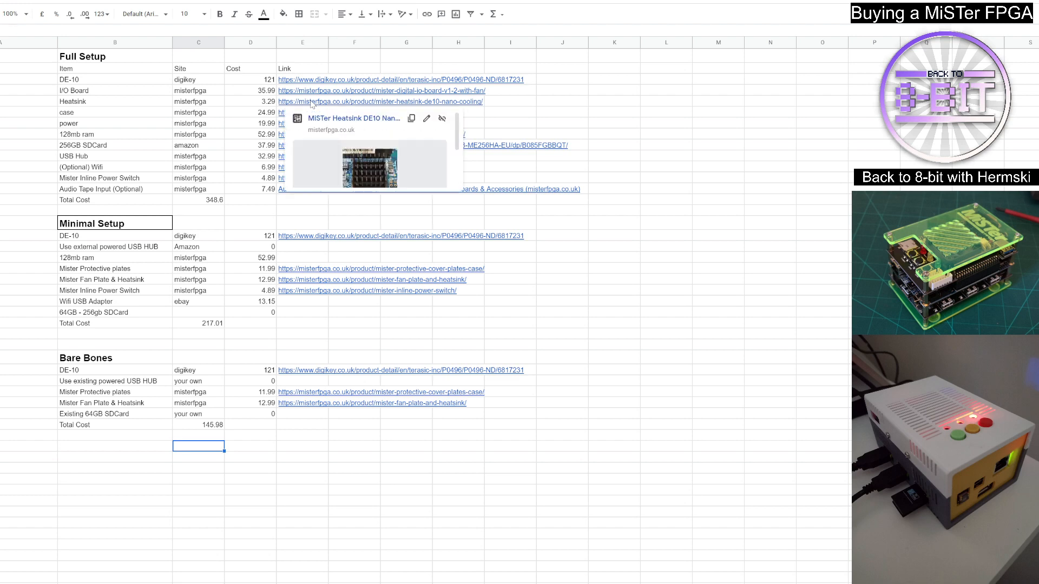
{"action": "mouse_move", "coordinate": [314, 38]}
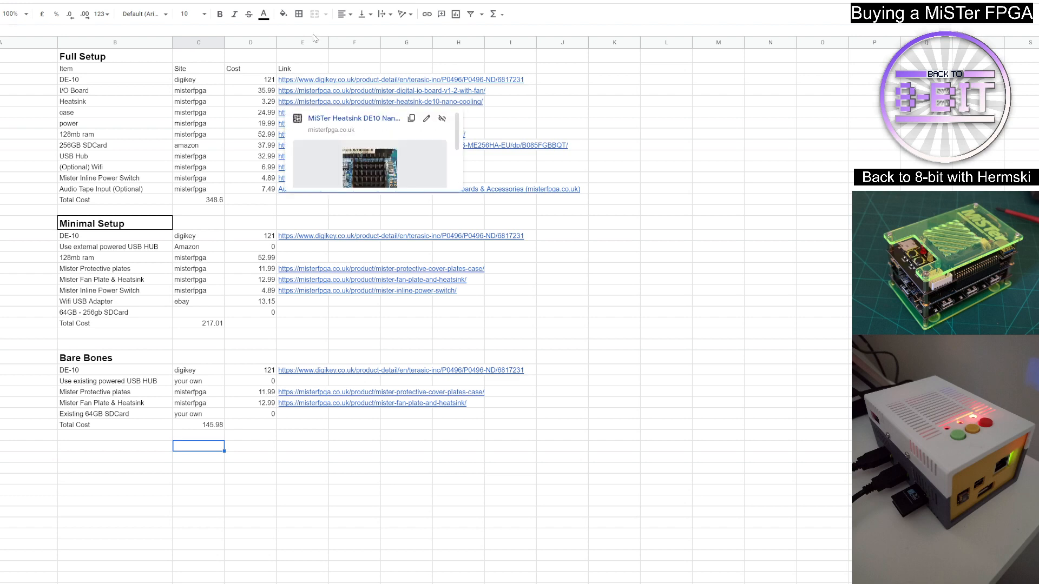
{"action": "left_click", "coordinate": [381, 102]}
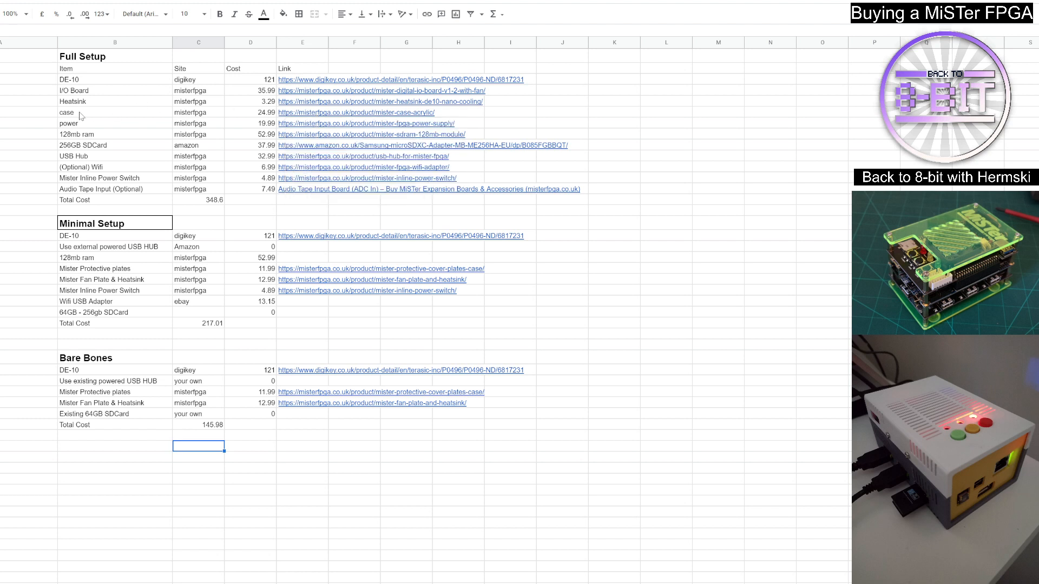
{"action": "mouse_move", "coordinate": [132, 127]}
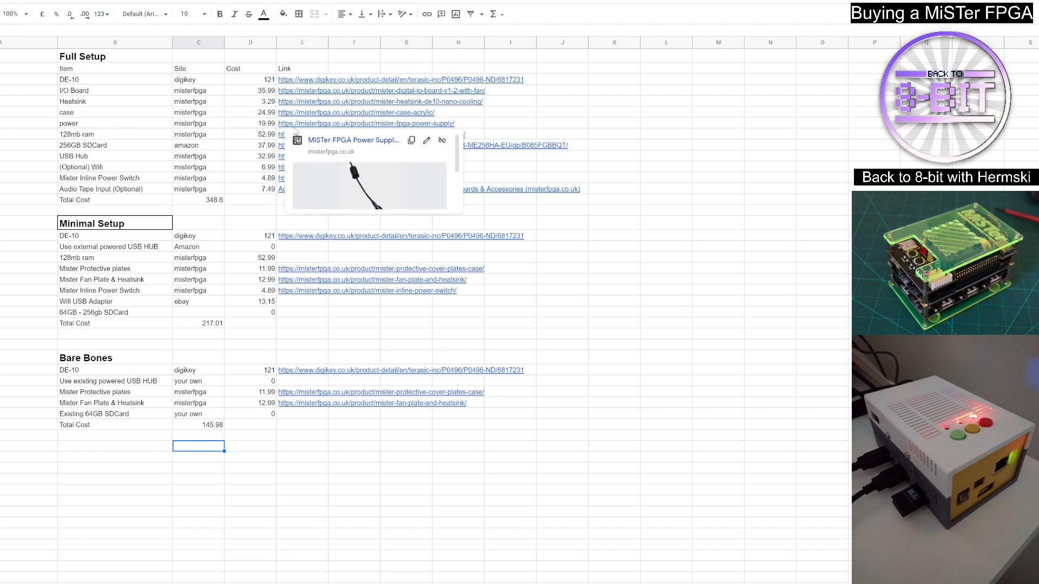
Step: View the MiSTer Power Supply 5 Volt 4 Amps store page, priced £19.99
{"action": "left_click", "coordinate": [366, 124]}
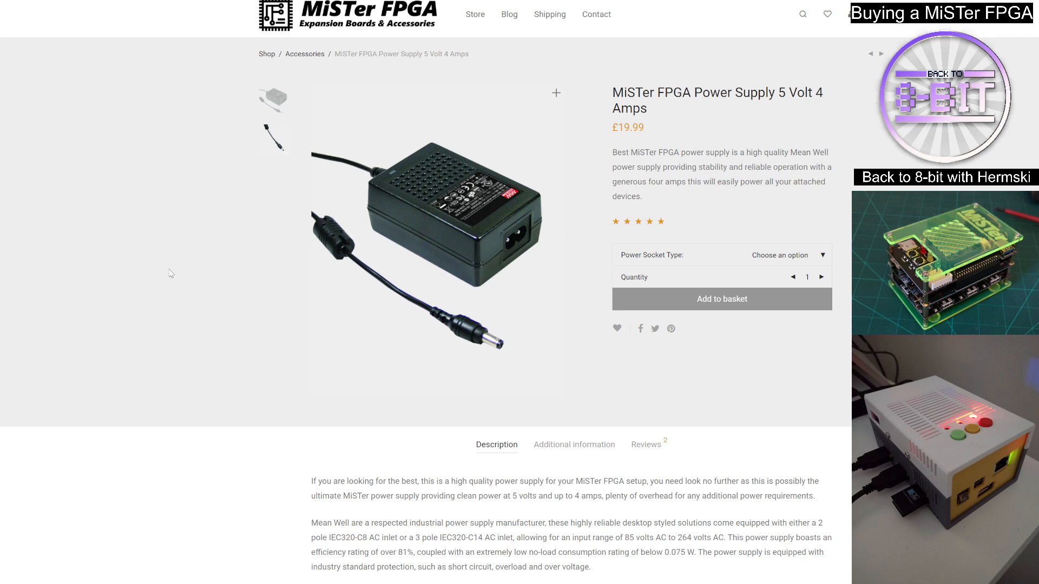
{"action": "mouse_move", "coordinate": [170, 270]}
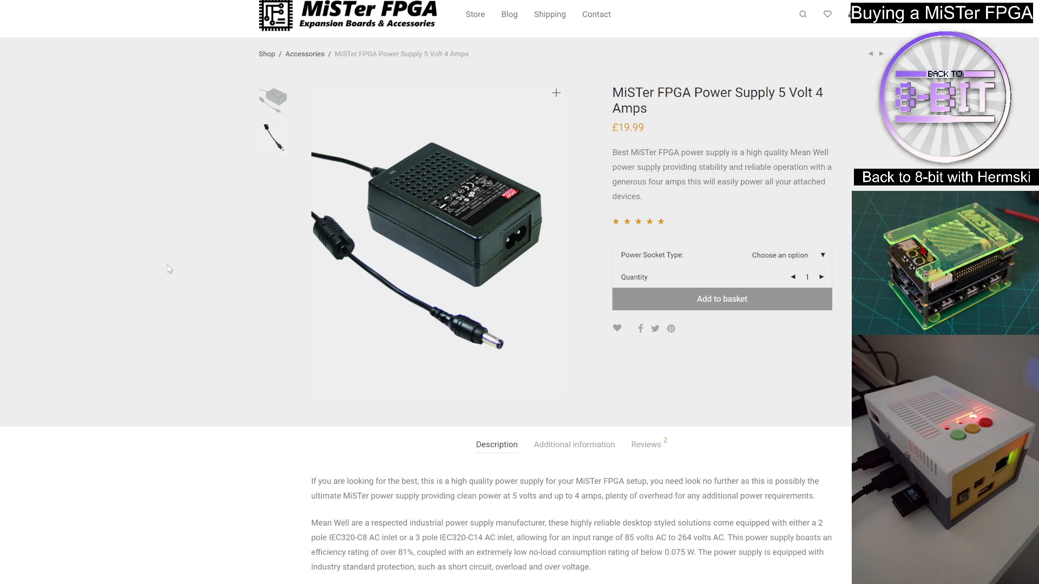
{"action": "mouse_move", "coordinate": [452, 63]}
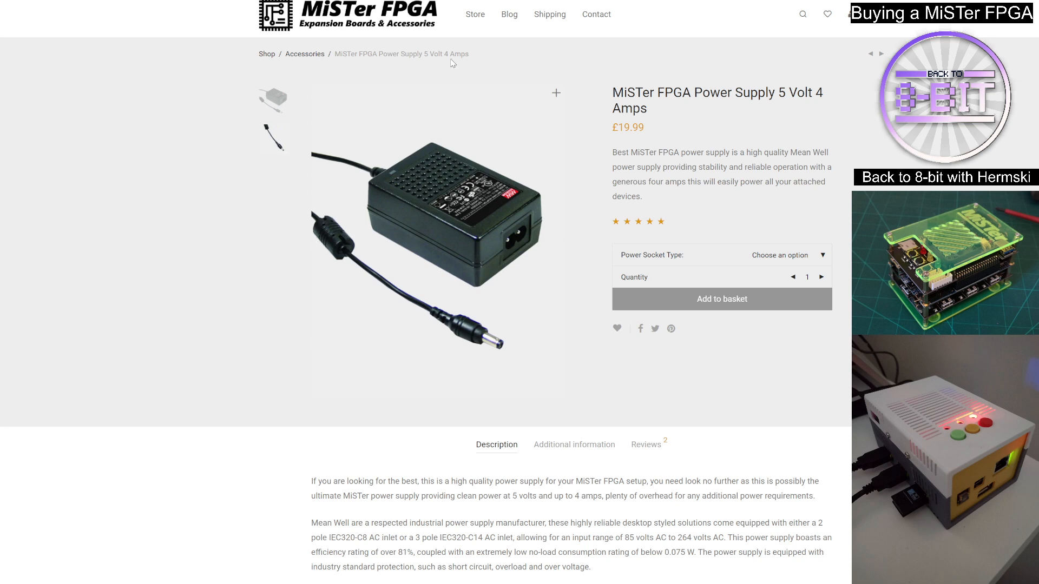
{"action": "mouse_move", "coordinate": [331, 210]}
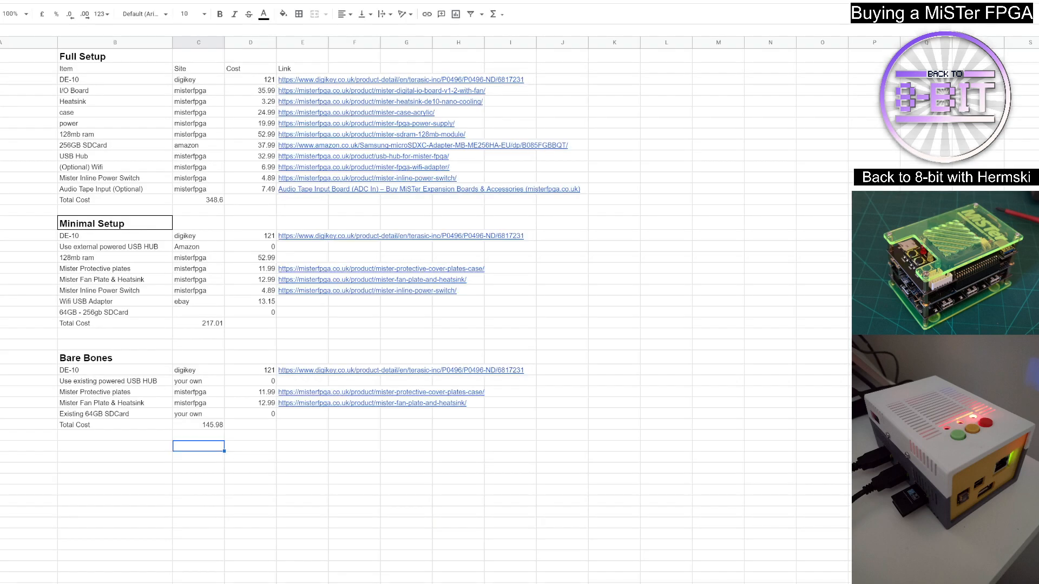
{"action": "mouse_move", "coordinate": [79, 134]}
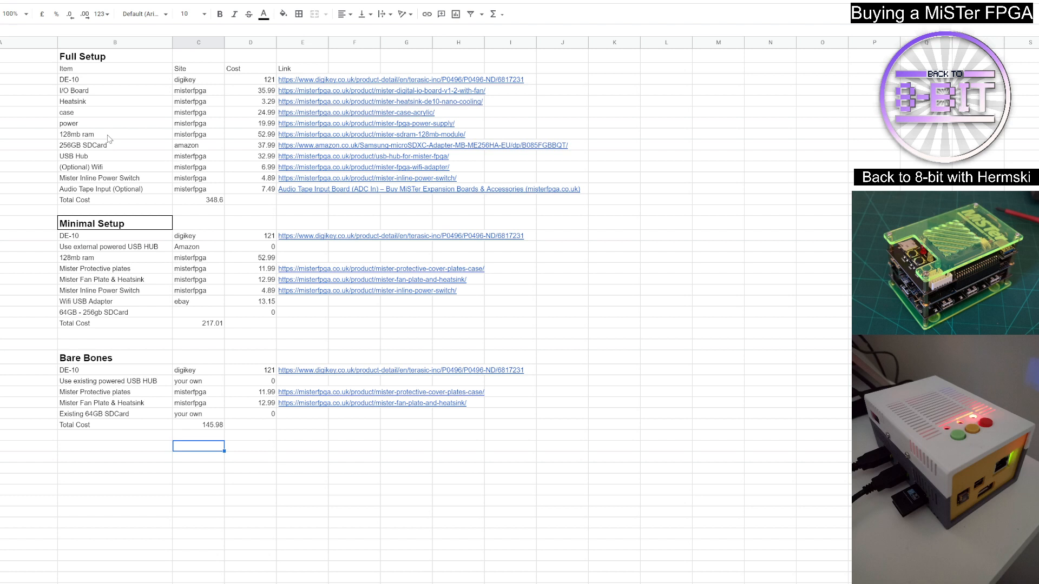
{"action": "mouse_move", "coordinate": [120, 133]}
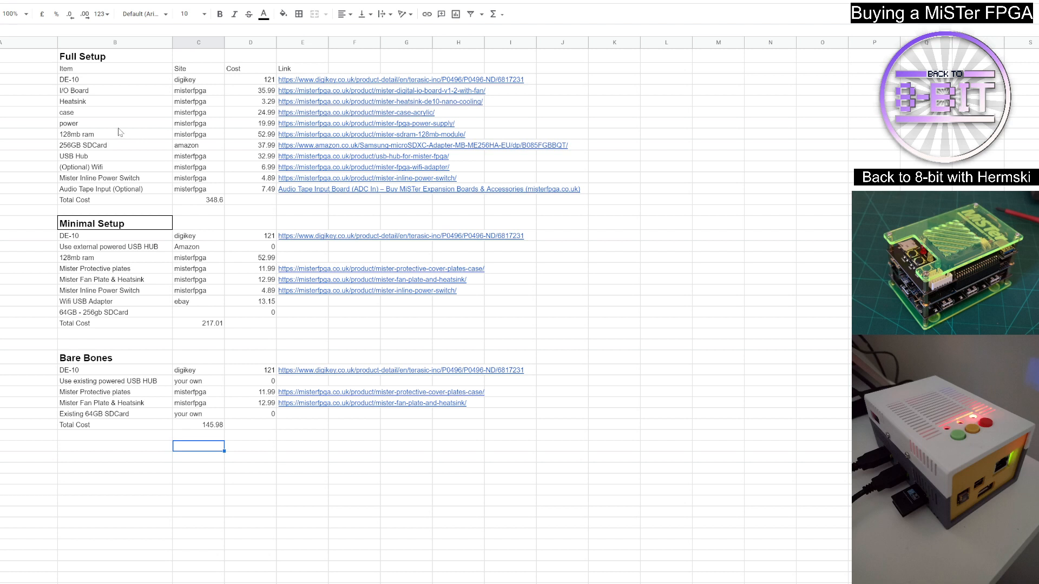
{"action": "mouse_move", "coordinate": [116, 143]}
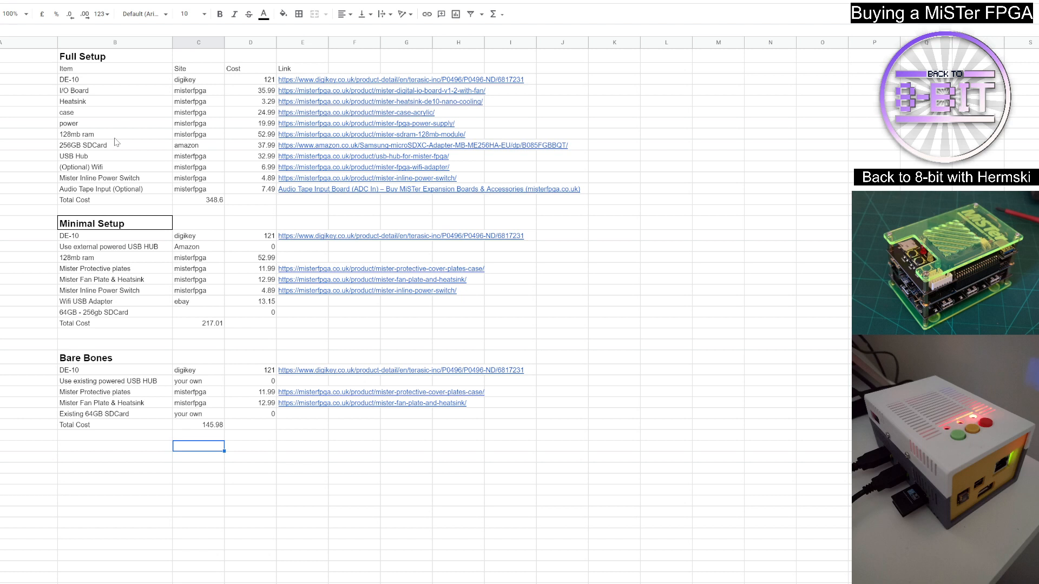
{"action": "mouse_move", "coordinate": [115, 139]}
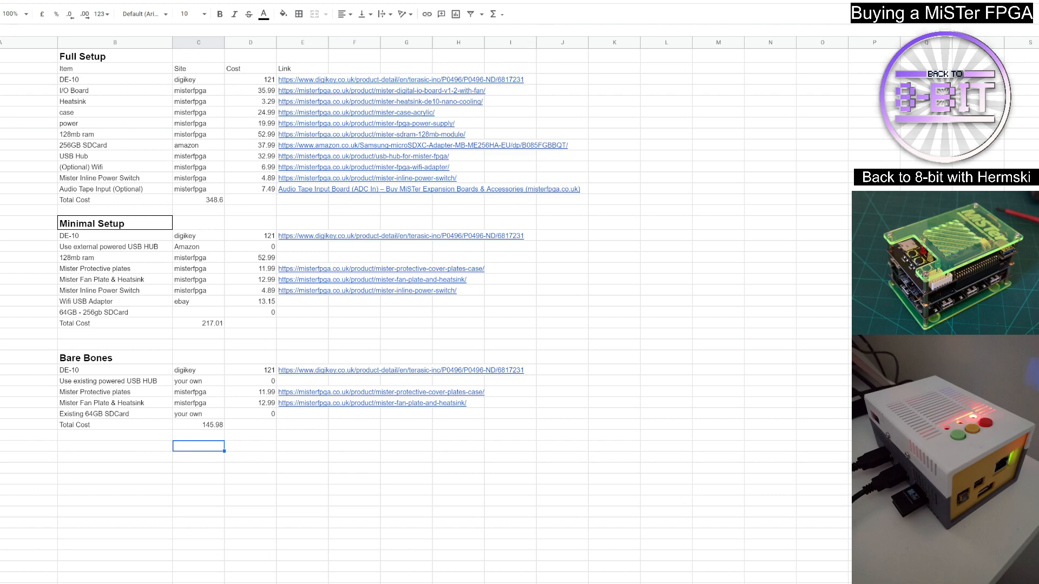
{"action": "left_click", "coordinate": [367, 134]}
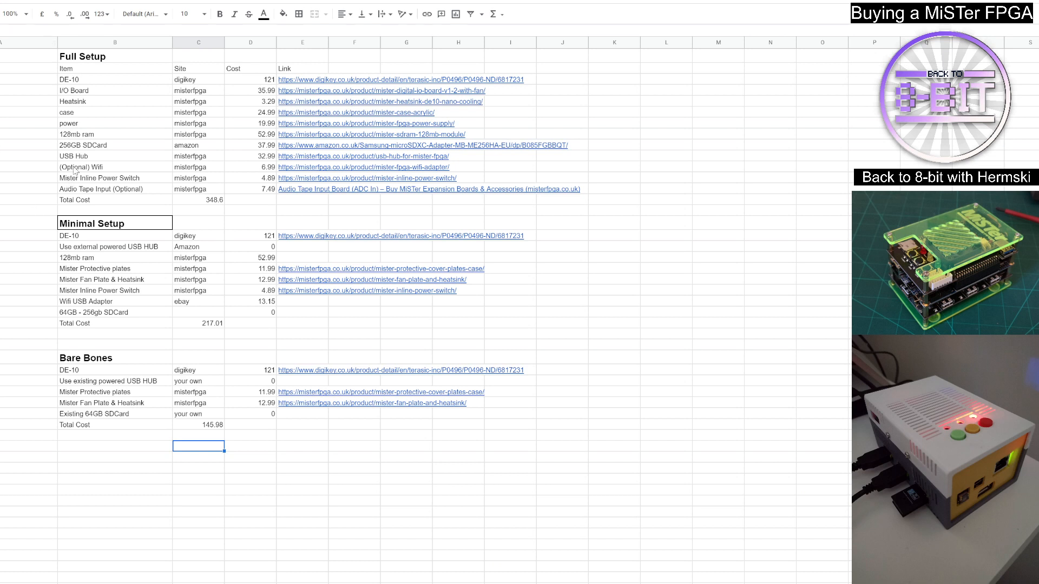
Step: View the USB Hub v2.1 For MiSTer store page, priced £32.99 with 5 in stock
{"action": "left_click", "coordinate": [363, 156]}
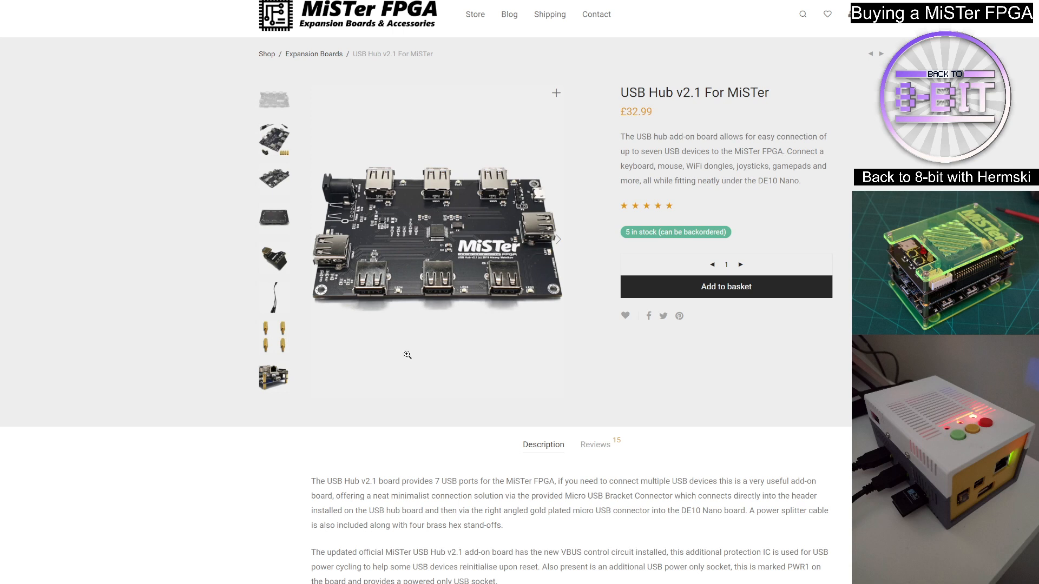
{"action": "mouse_move", "coordinate": [381, 302]}
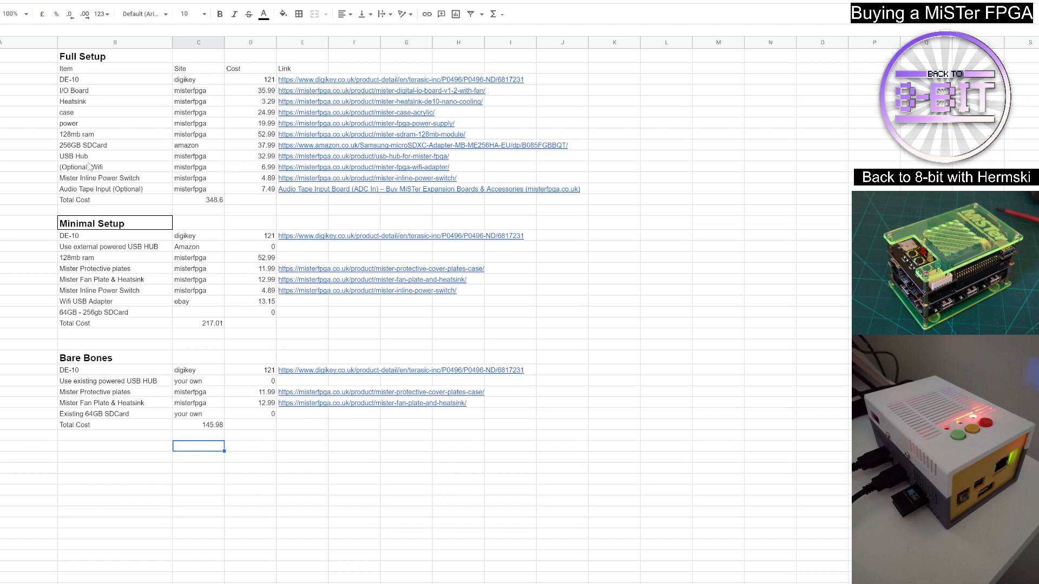
{"action": "mouse_move", "coordinate": [139, 175]}
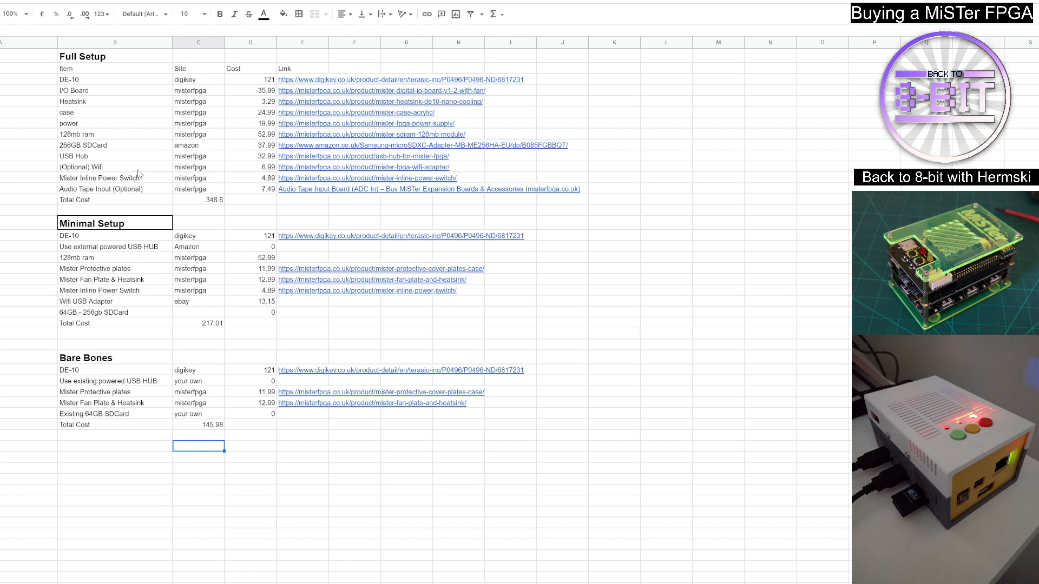
{"action": "mouse_move", "coordinate": [169, 213]}
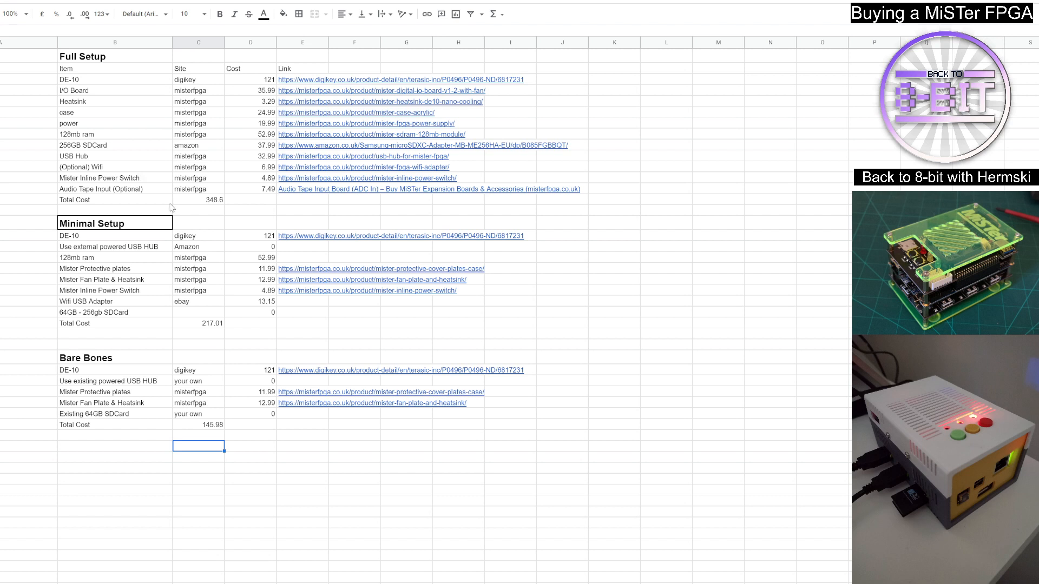
{"action": "mouse_move", "coordinate": [194, 206]}
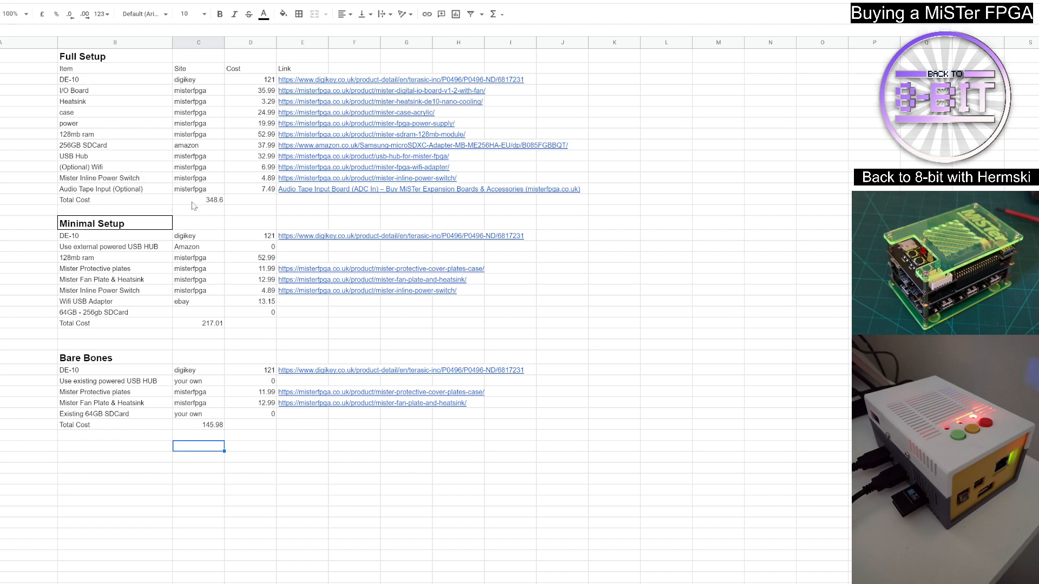
{"action": "mouse_move", "coordinate": [127, 172]}
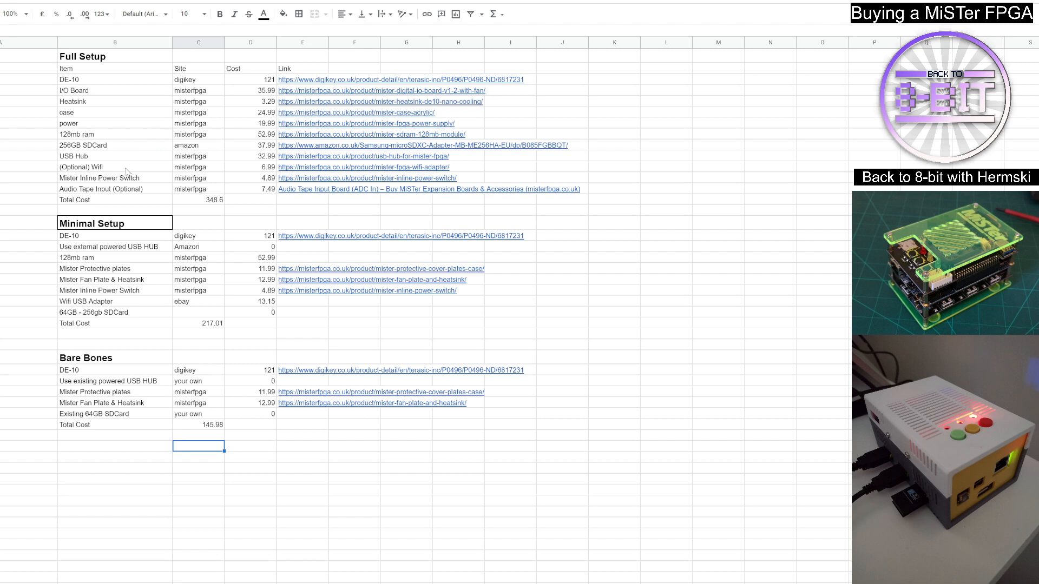
{"action": "mouse_move", "coordinate": [186, 173]}
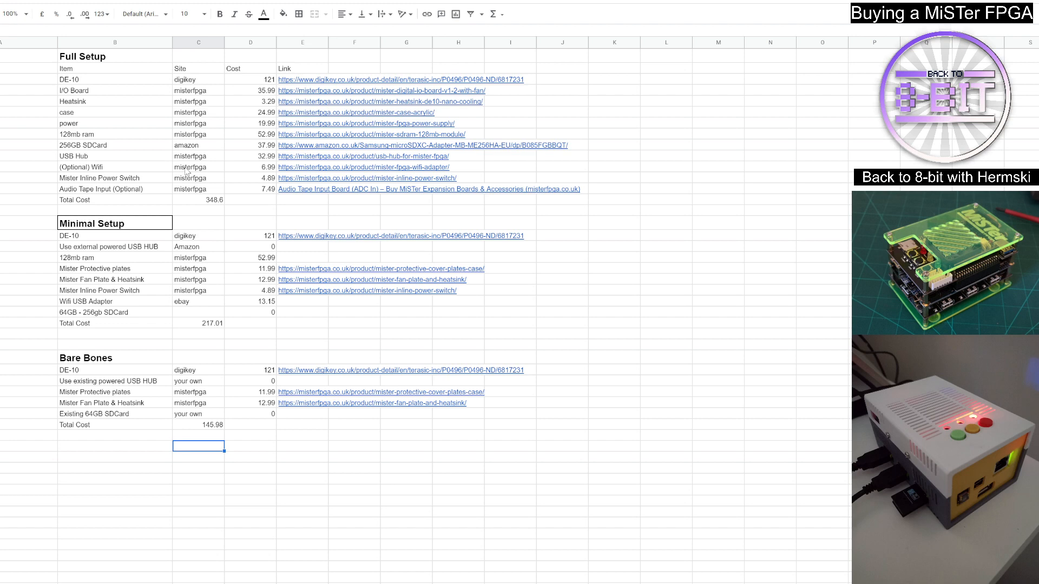
{"action": "left_click", "coordinate": [363, 168]}
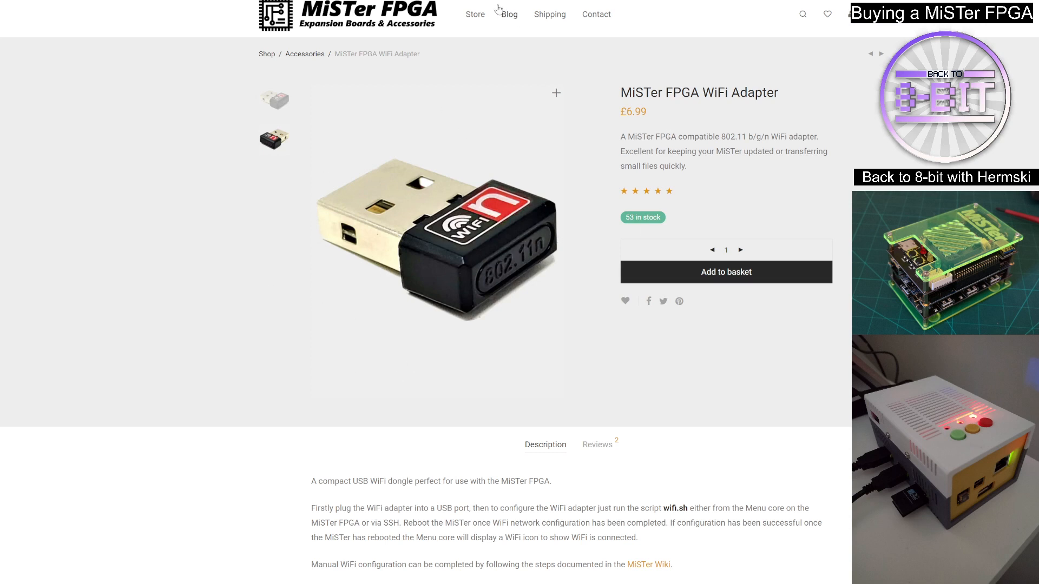
{"action": "mouse_move", "coordinate": [340, 267]}
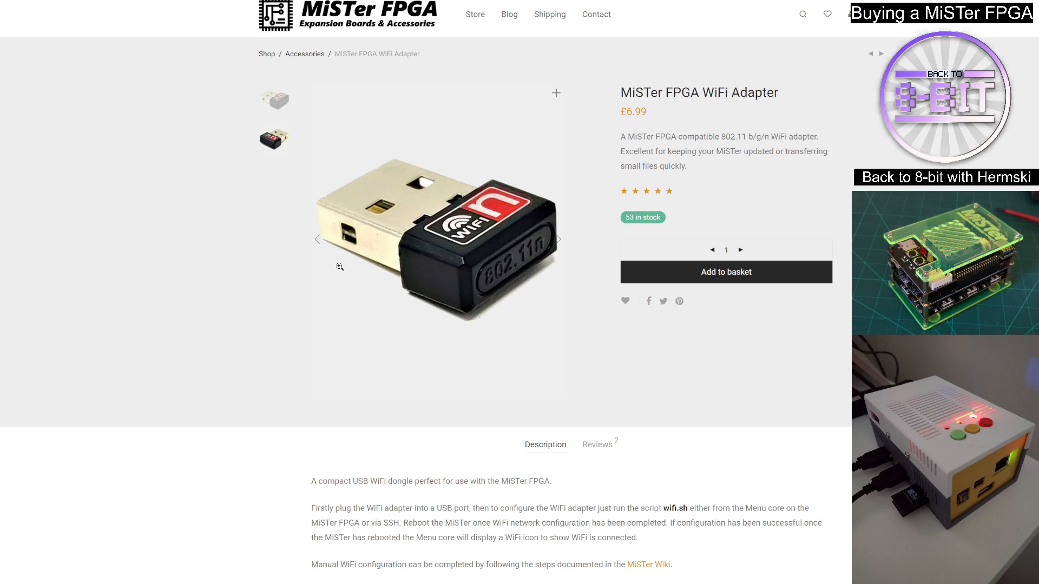
{"action": "mouse_move", "coordinate": [151, 38]}
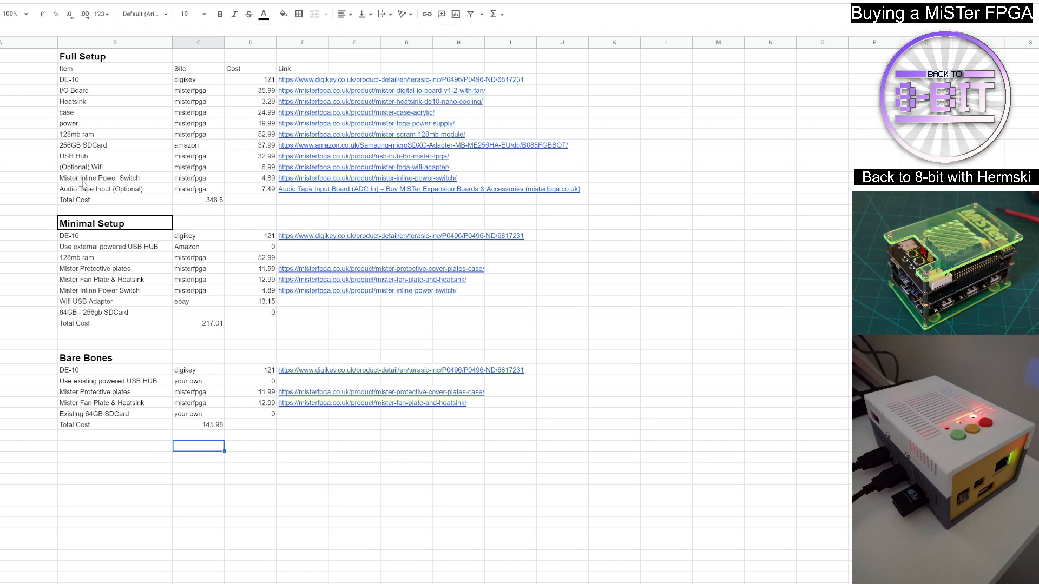
{"action": "left_click", "coordinate": [366, 177]}
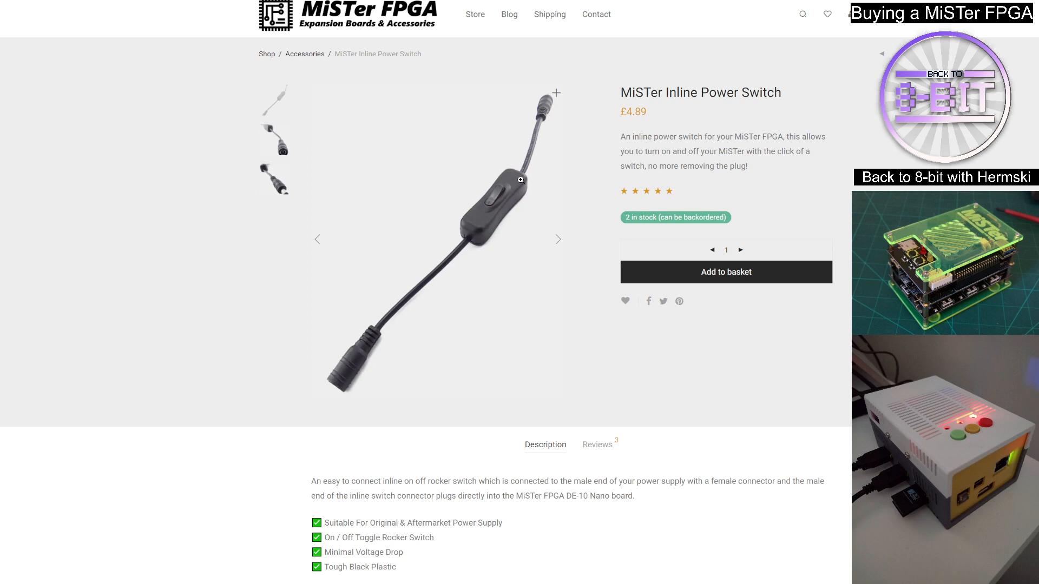
{"action": "mouse_move", "coordinate": [500, 195]}
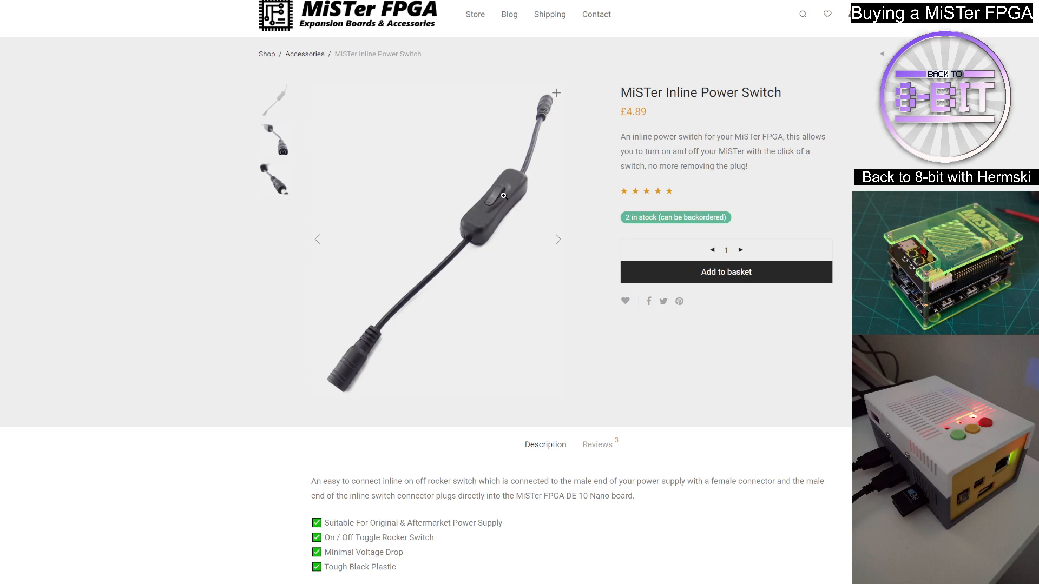
{"action": "mouse_move", "coordinate": [547, 73]}
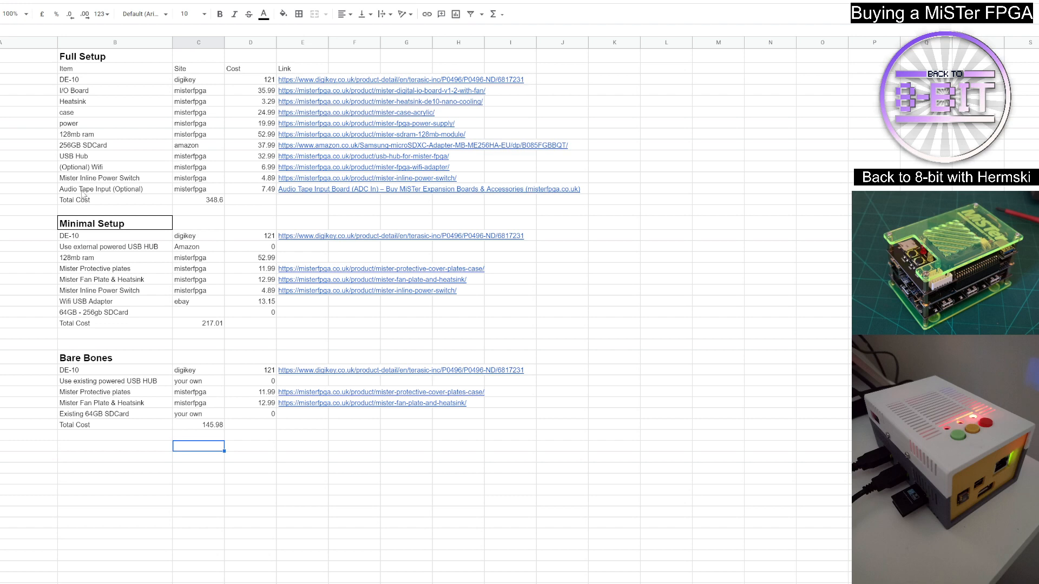
{"action": "mouse_move", "coordinate": [98, 196]}
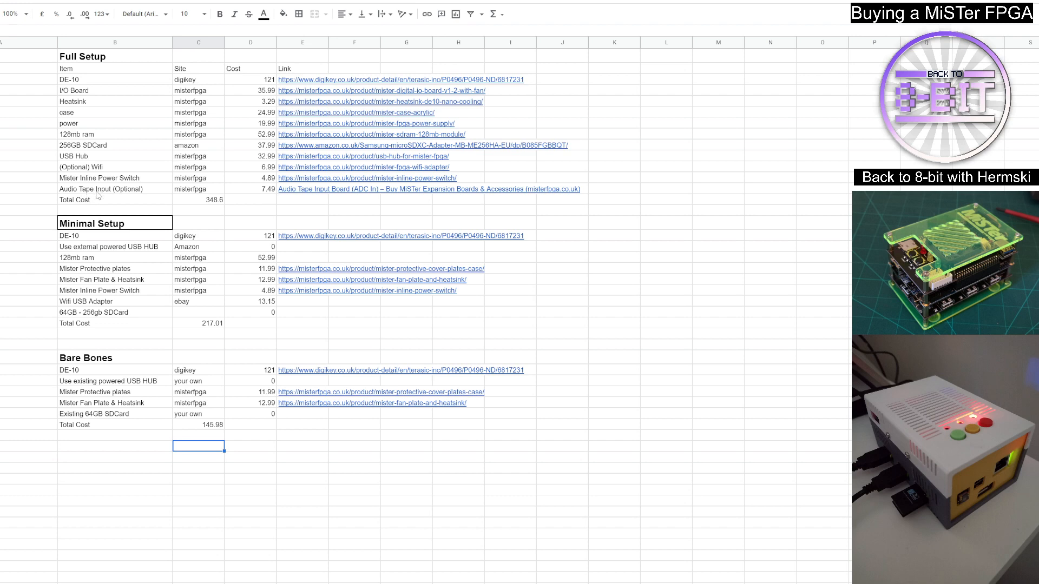
Step: View the Audio Tape Input Board (ADC In) store page, priced £7.49
{"action": "left_click", "coordinate": [429, 189]}
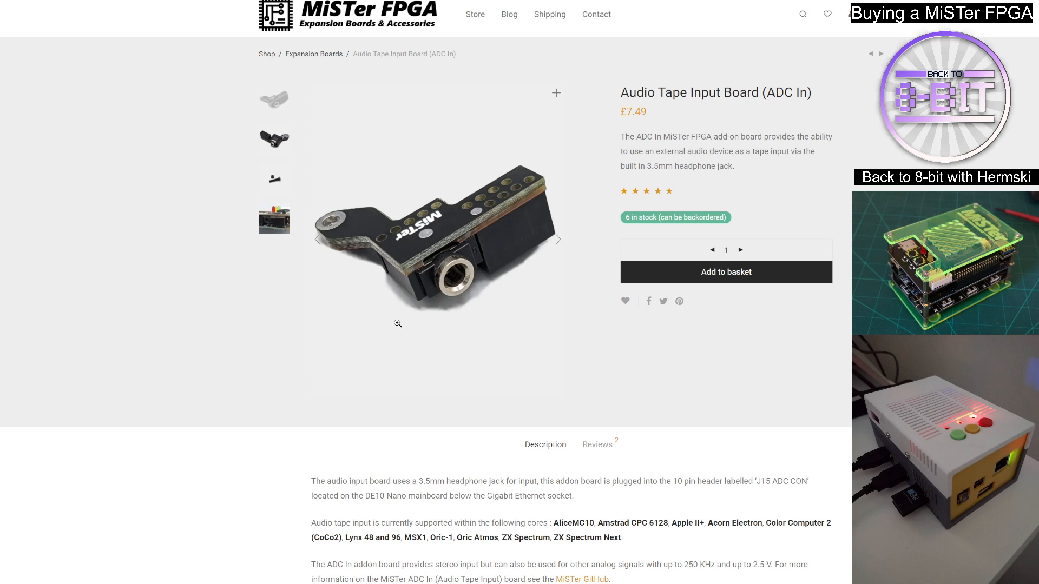
{"action": "mouse_move", "coordinate": [330, 362]}
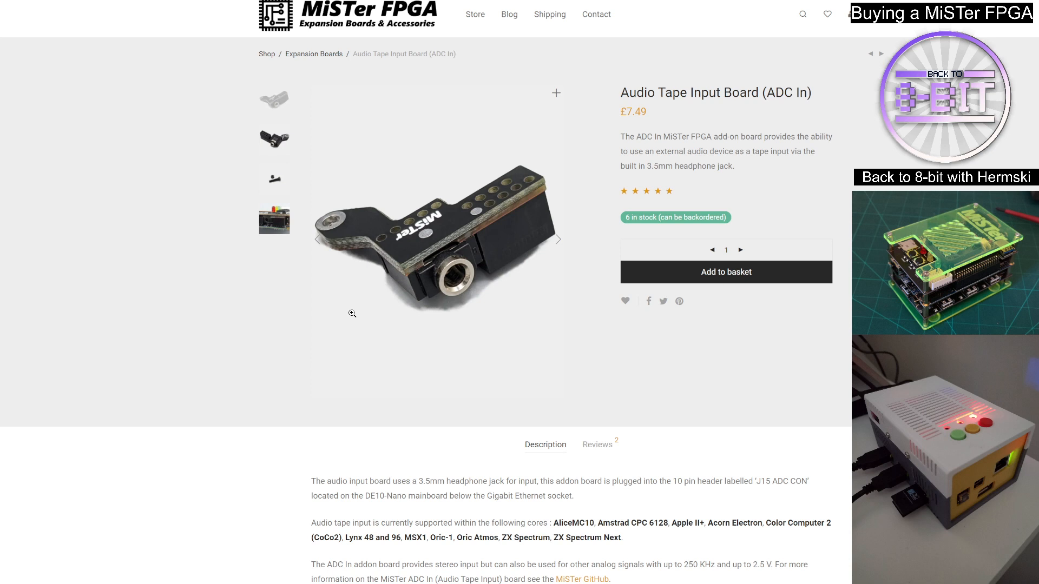
{"action": "mouse_move", "coordinate": [383, 303]}
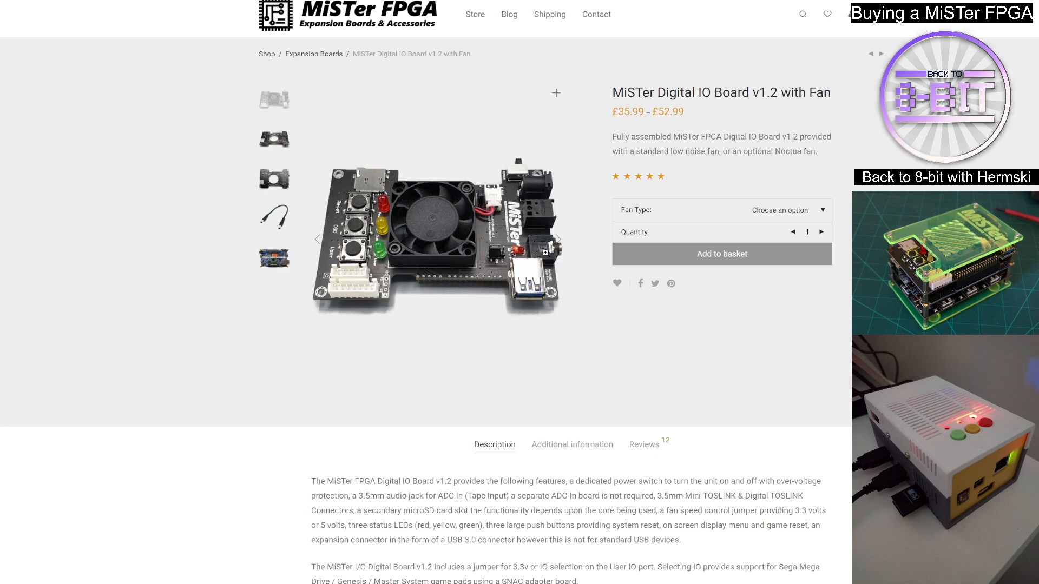
{"action": "mouse_move", "coordinate": [504, 307]}
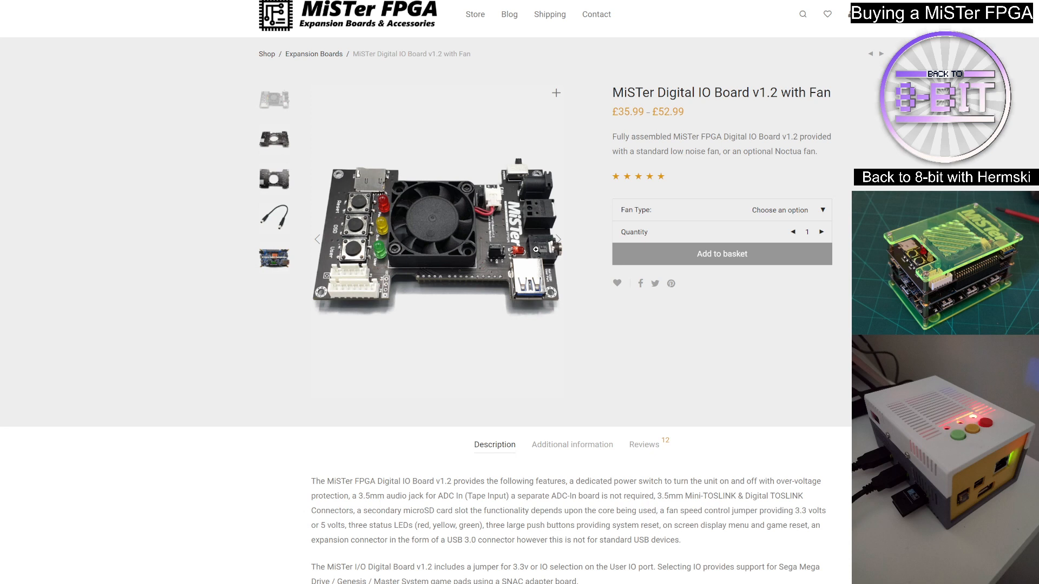
{"action": "mouse_move", "coordinate": [553, 282]}
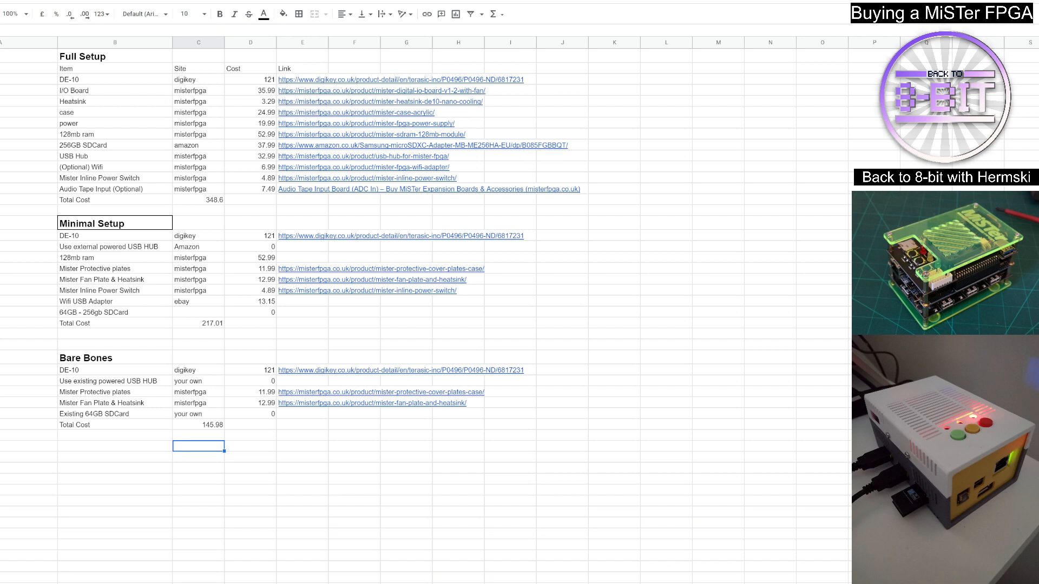
{"action": "mouse_move", "coordinate": [199, 217]}
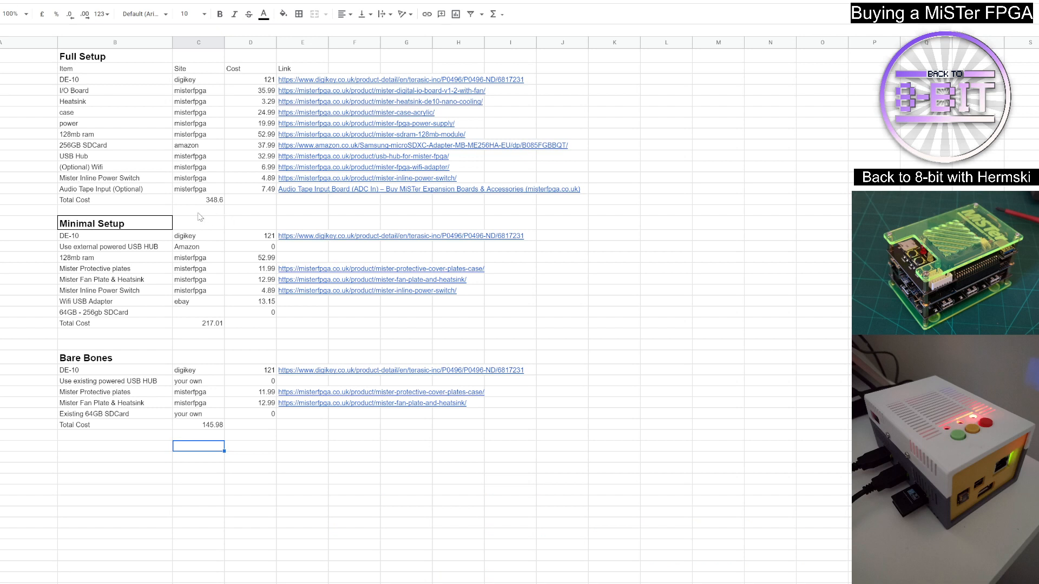
{"action": "mouse_move", "coordinate": [264, 209]}
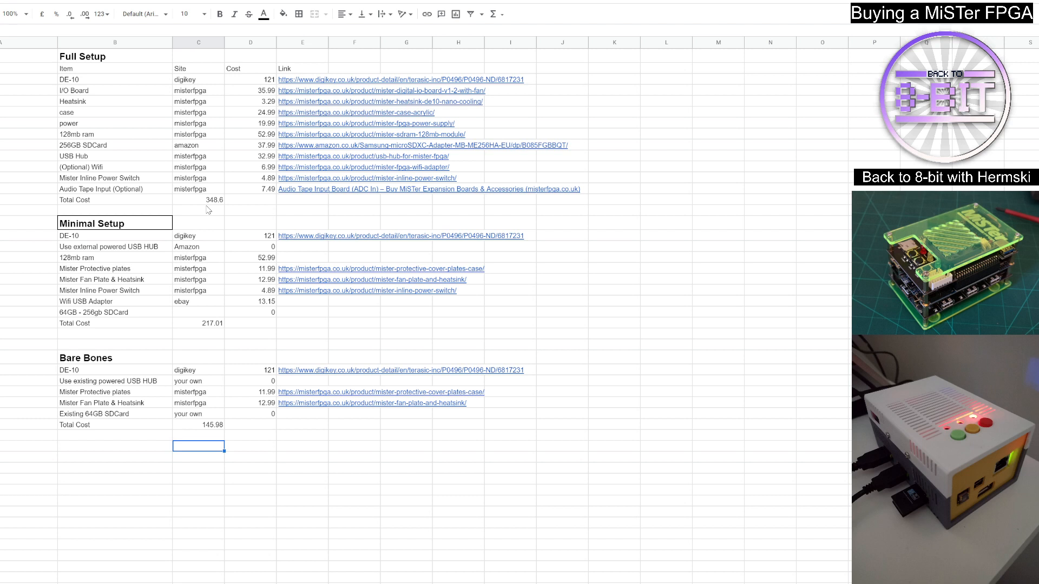
{"action": "mouse_move", "coordinate": [115, 245]}
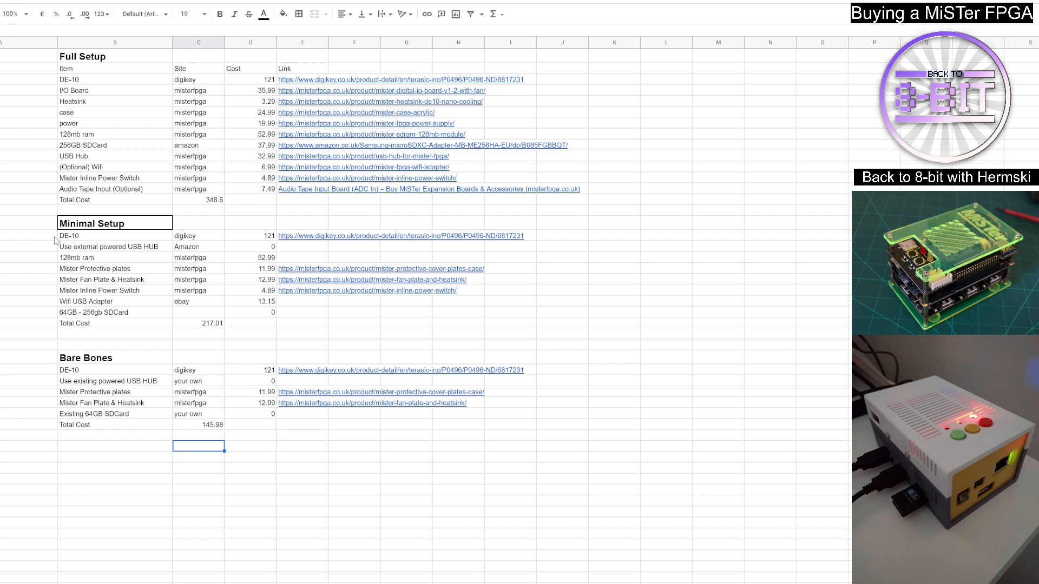
{"action": "mouse_move", "coordinate": [58, 259]}
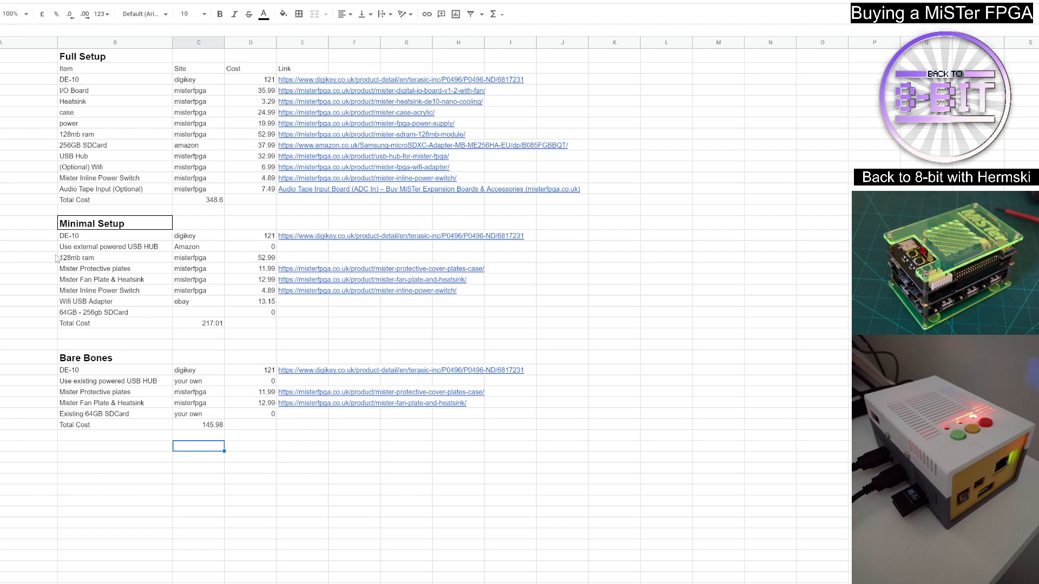
{"action": "mouse_move", "coordinate": [71, 236]}
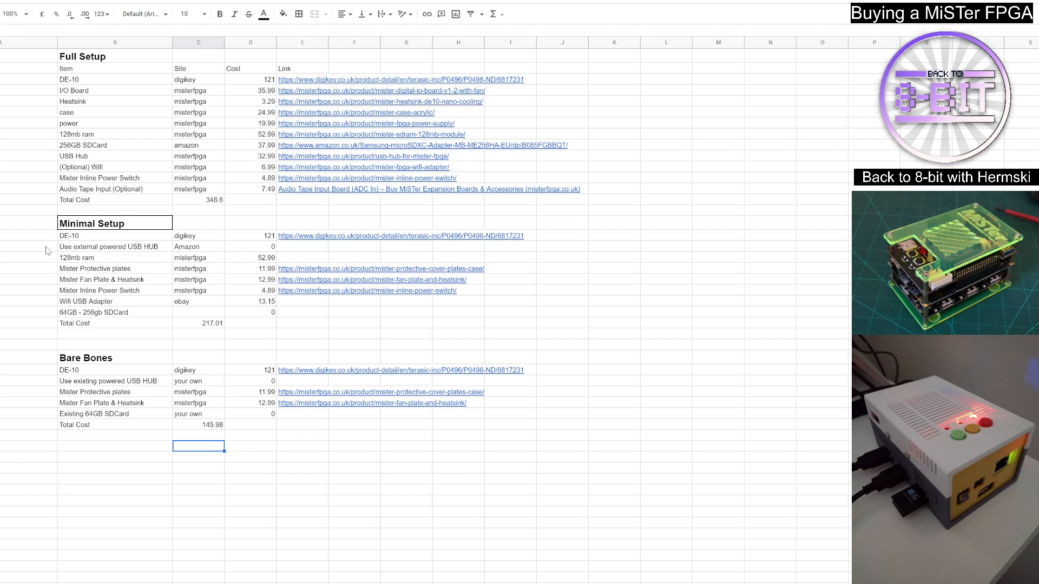
{"action": "mouse_move", "coordinate": [85, 257]}
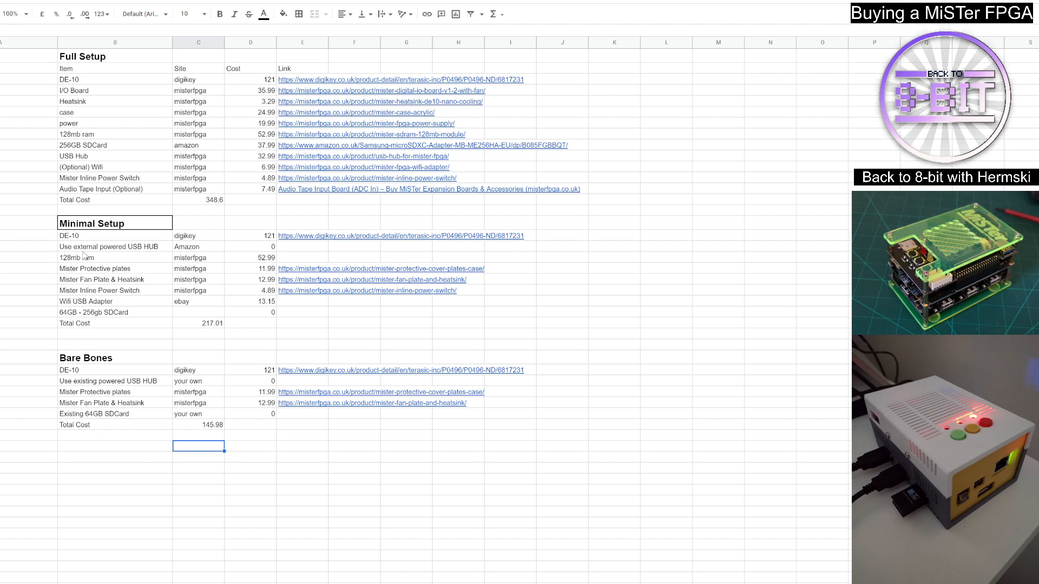
{"action": "mouse_move", "coordinate": [128, 254]}
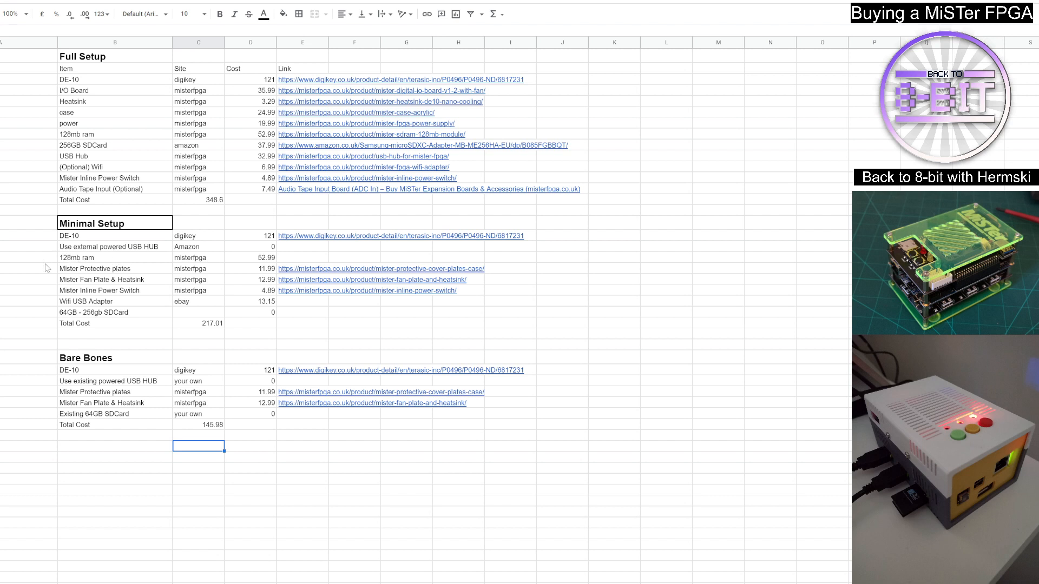
{"action": "mouse_move", "coordinate": [66, 263]}
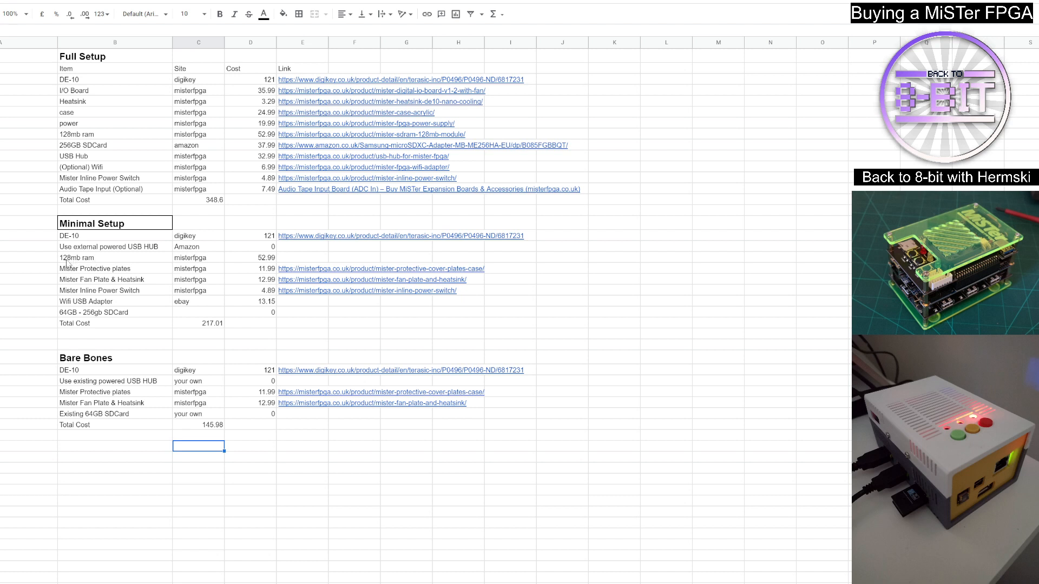
{"action": "mouse_move", "coordinate": [130, 268]}
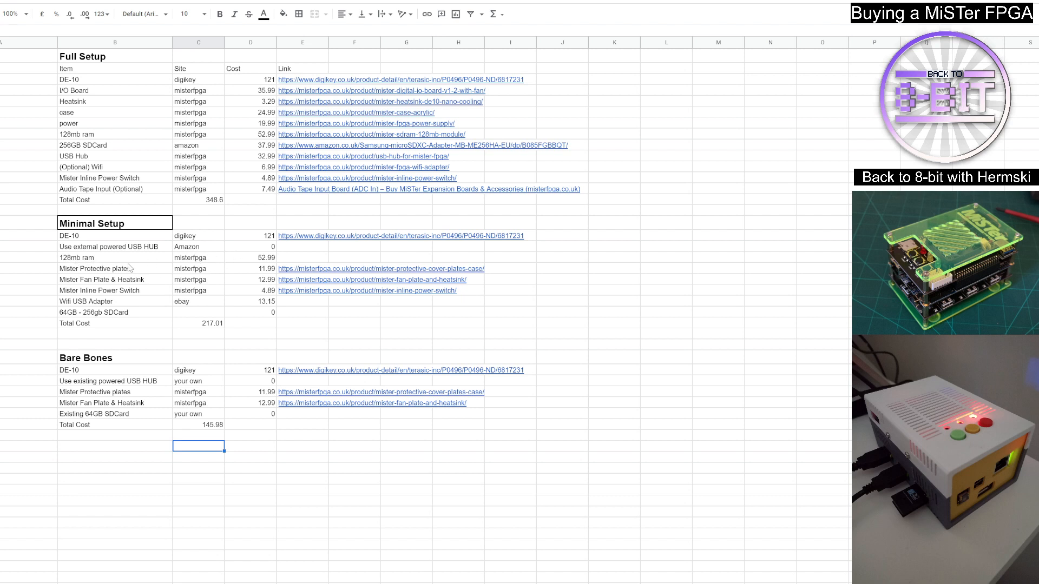
{"action": "mouse_move", "coordinate": [127, 265]}
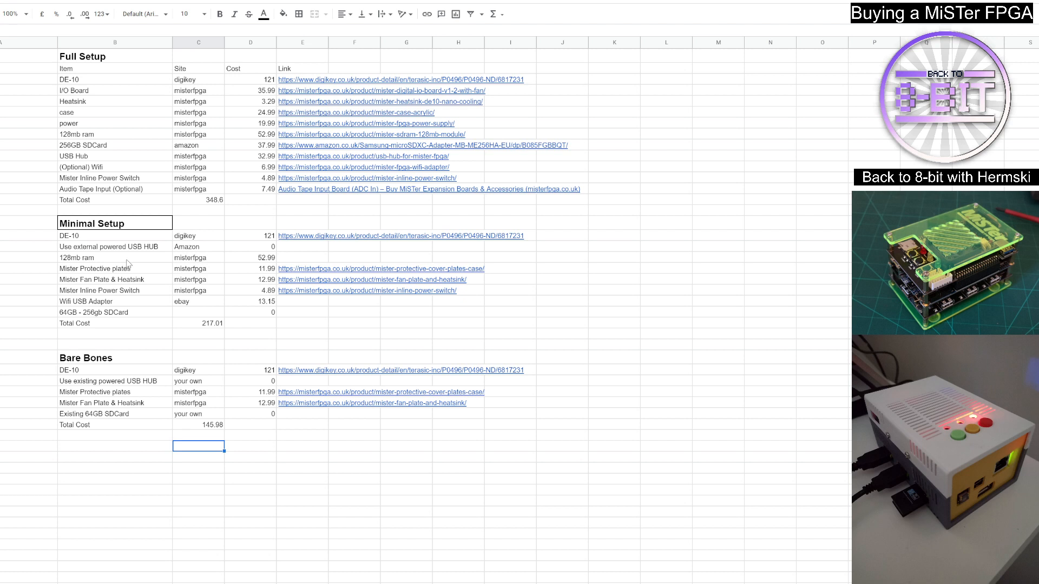
{"action": "mouse_move", "coordinate": [41, 273]}
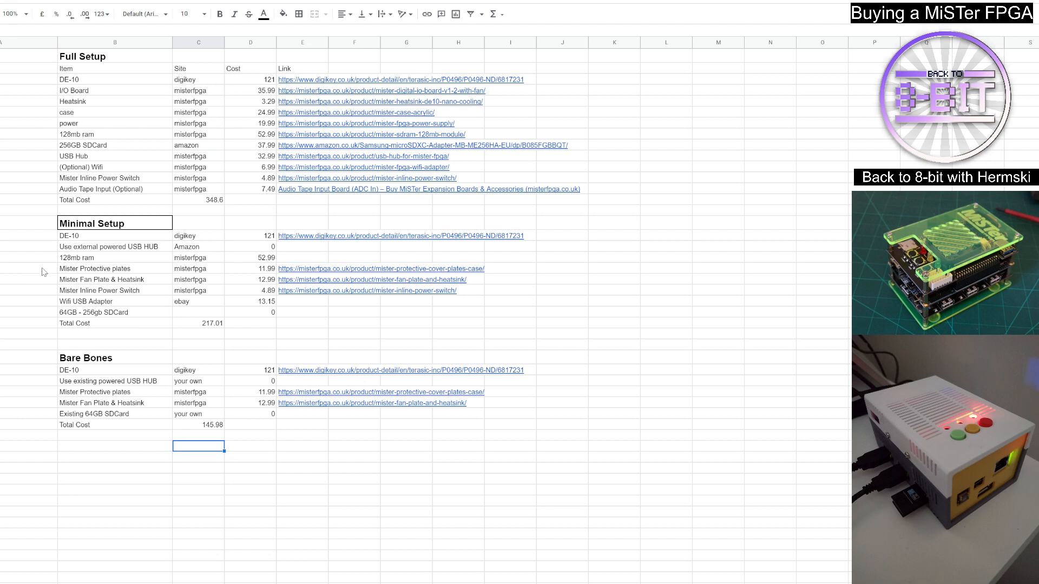
{"action": "mouse_move", "coordinate": [17, 266]}
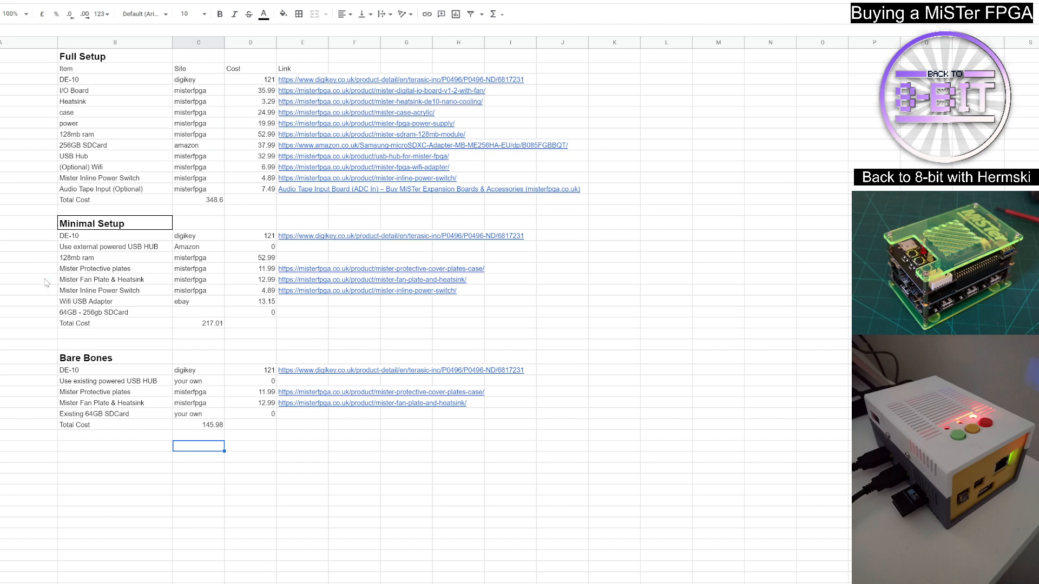
{"action": "mouse_move", "coordinate": [85, 275]}
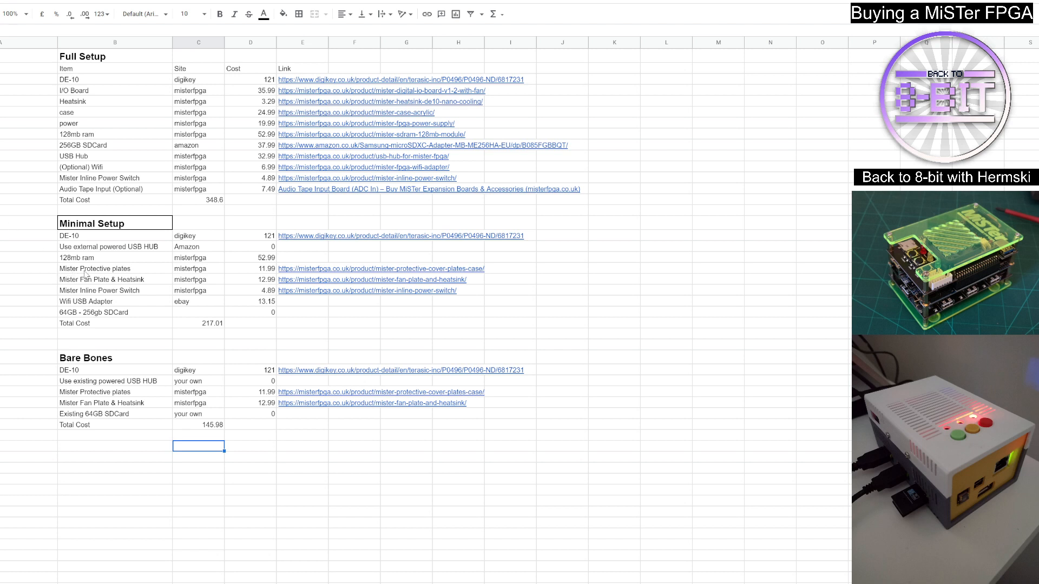
{"action": "mouse_move", "coordinate": [216, 277]}
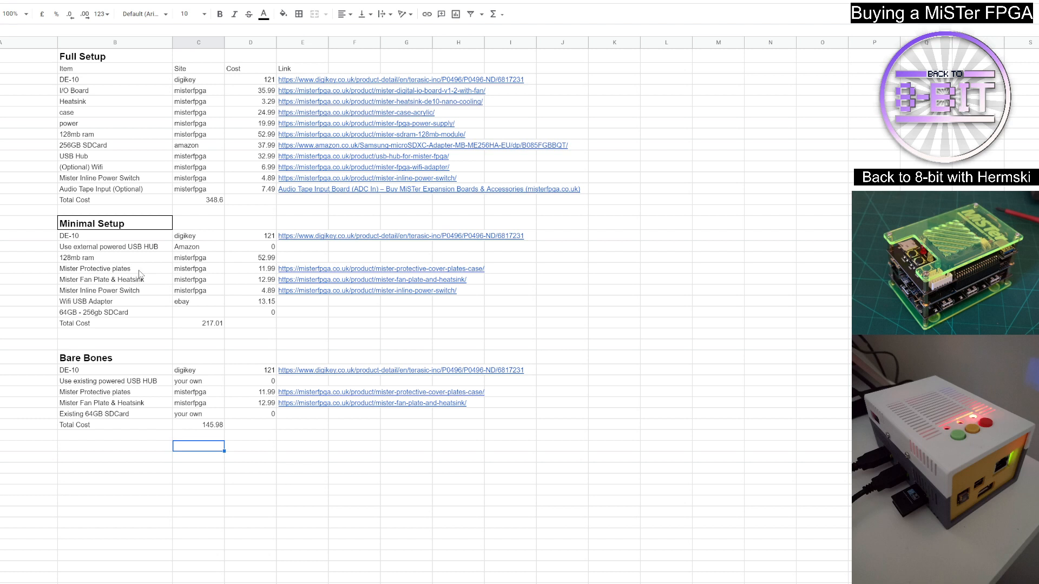
{"action": "mouse_move", "coordinate": [65, 290]}
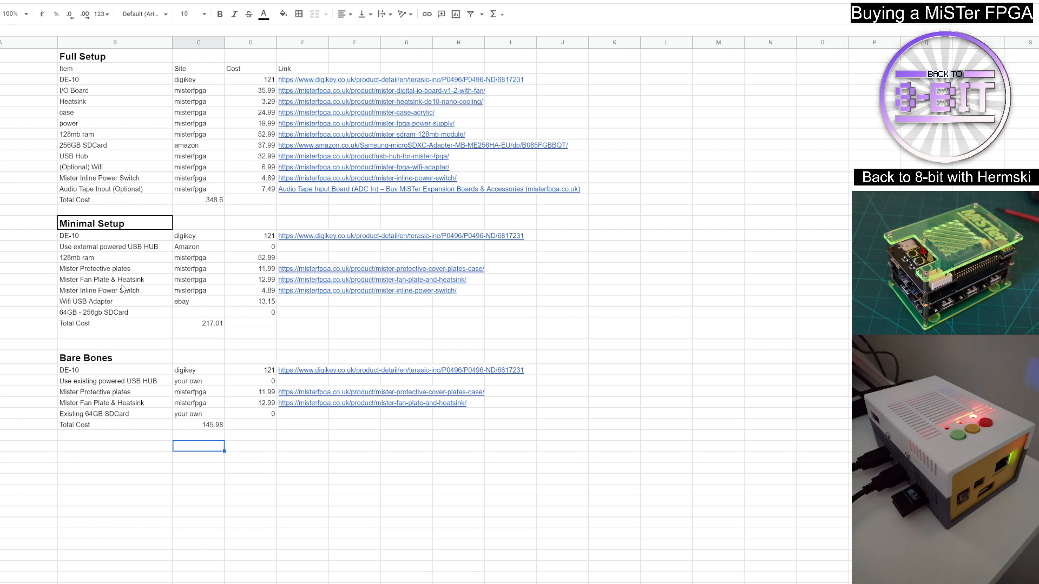
{"action": "mouse_move", "coordinate": [73, 97]}
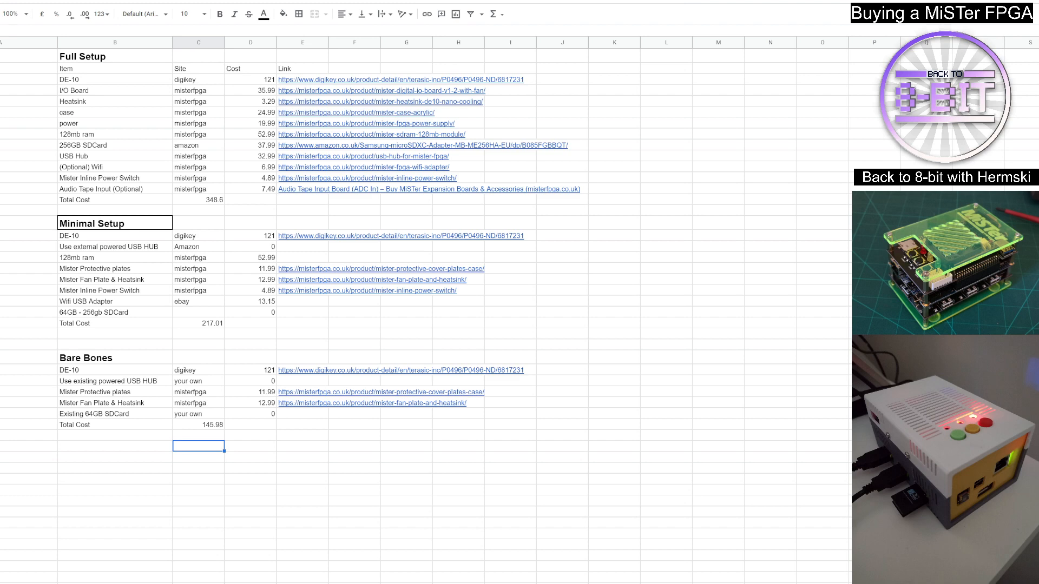
Step: View the MiSTer Fan Plate and Heatsink store page, priced £12.99
{"action": "left_click", "coordinate": [371, 403]}
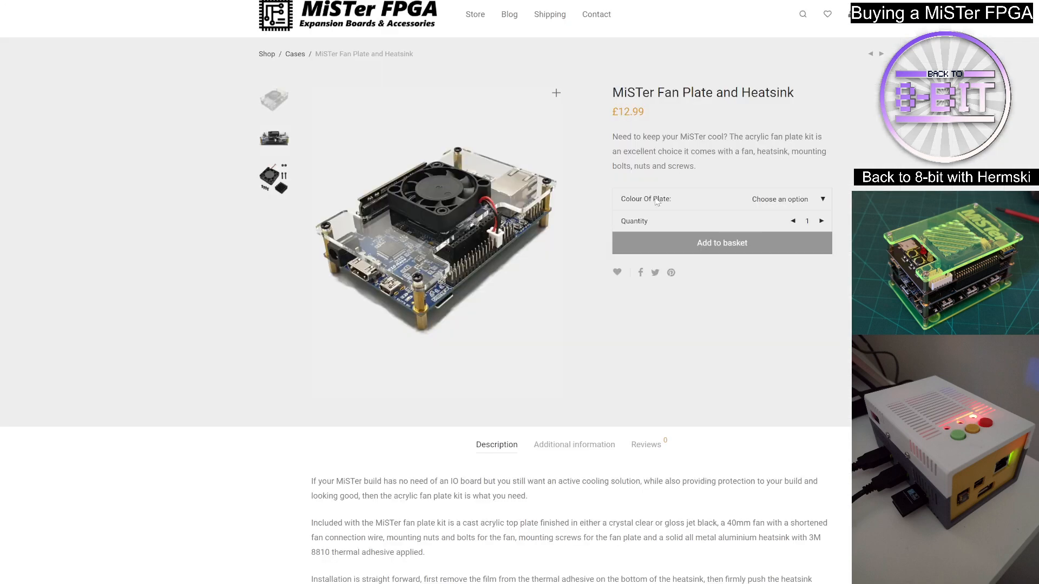
{"action": "mouse_move", "coordinate": [479, 297]}
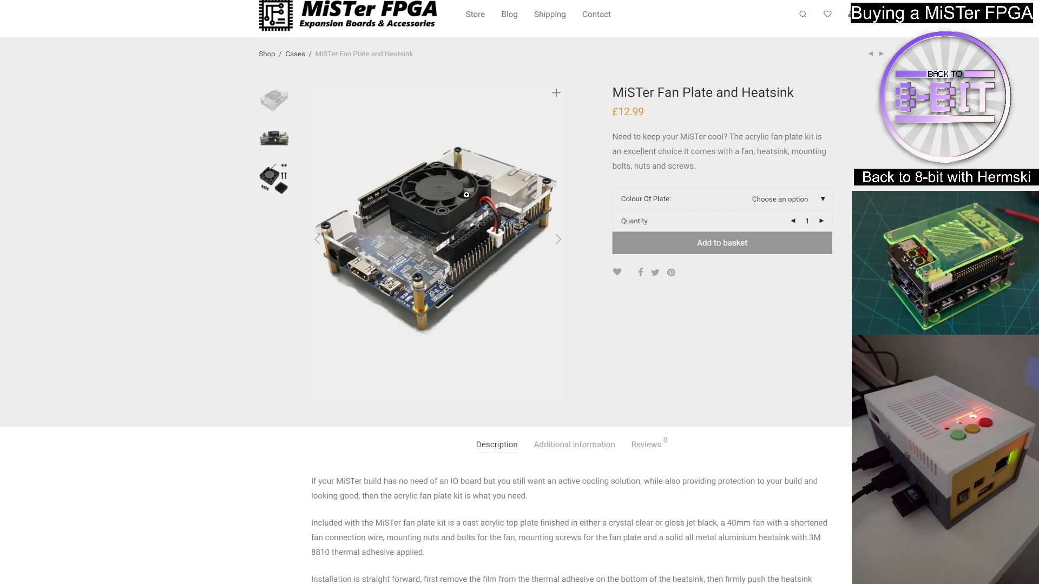
{"action": "mouse_move", "coordinate": [484, 224]}
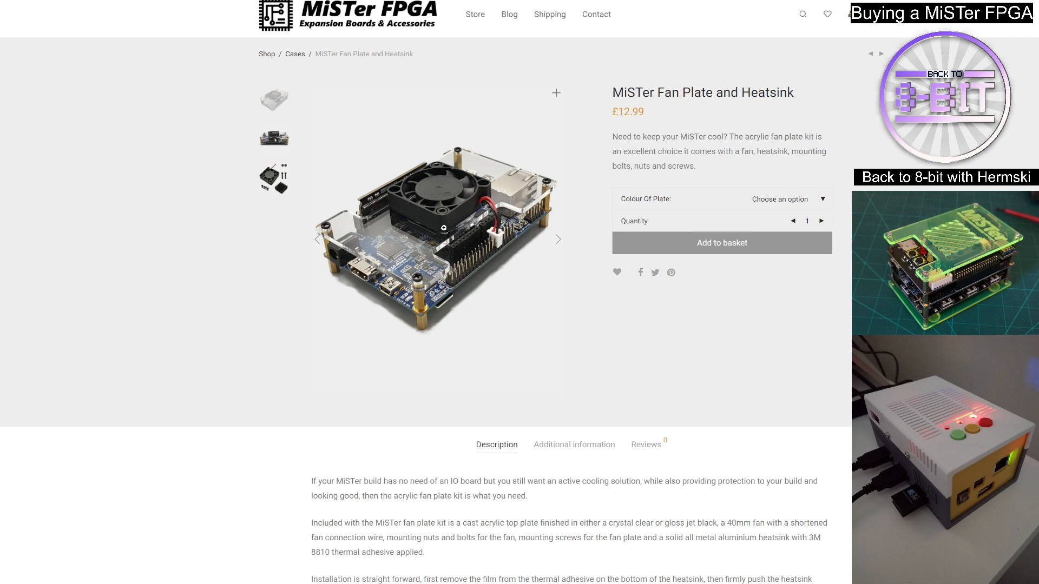
{"action": "mouse_move", "coordinate": [95, 55]}
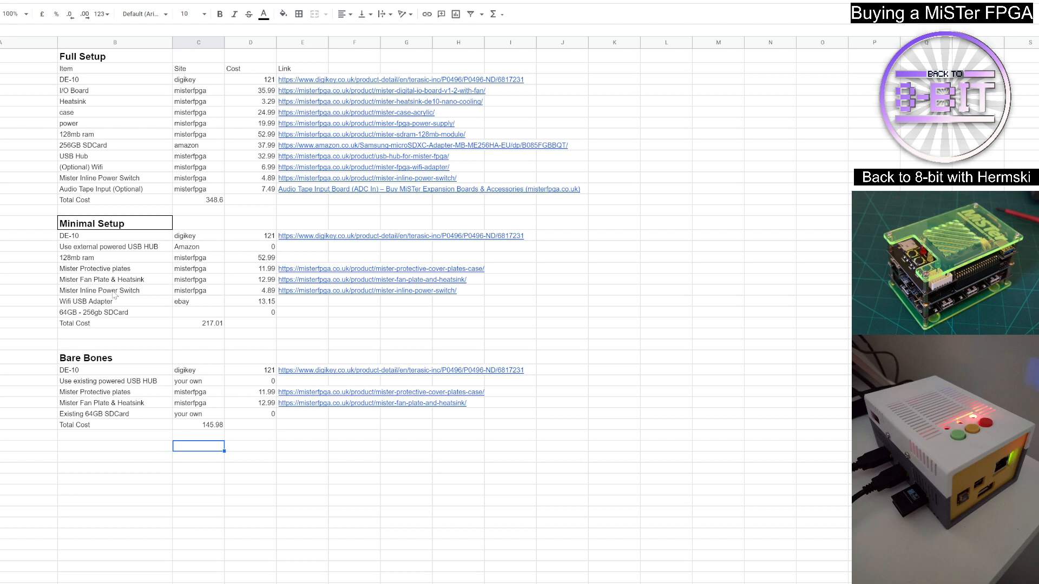
{"action": "mouse_move", "coordinate": [366, 290]}
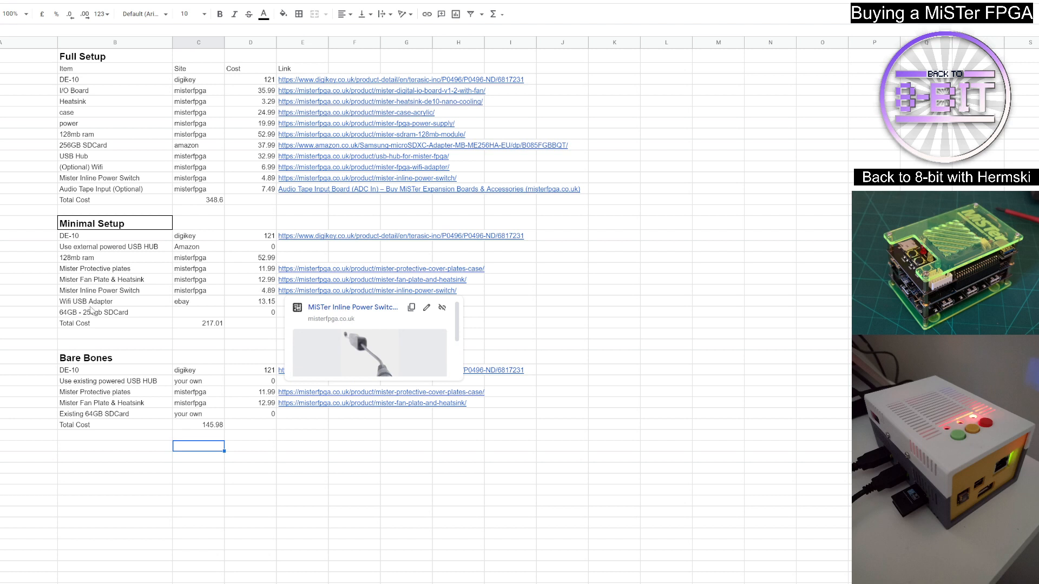
{"action": "mouse_move", "coordinate": [121, 306]}
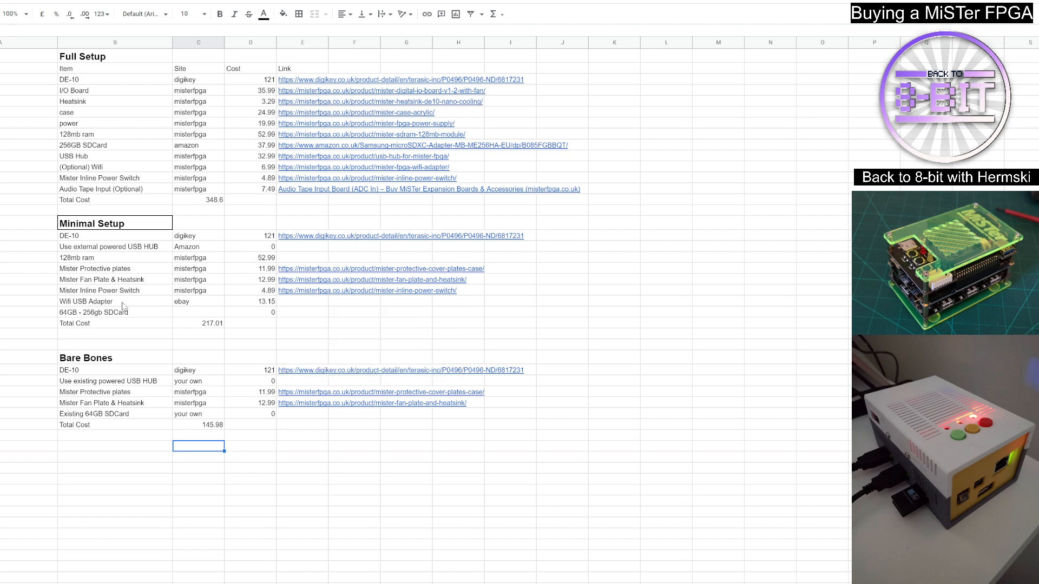
{"action": "mouse_move", "coordinate": [144, 303]}
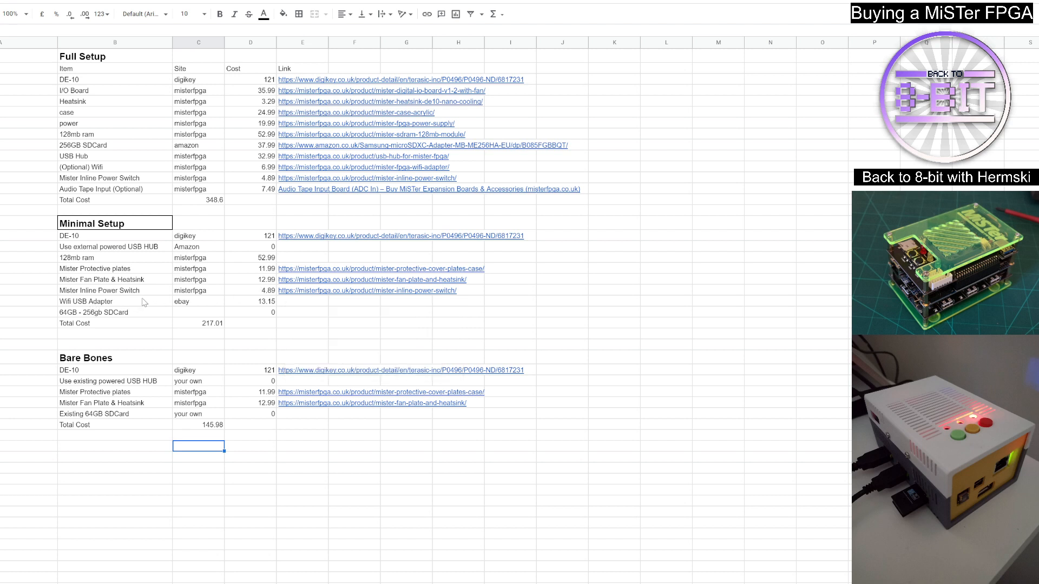
{"action": "mouse_move", "coordinate": [123, 299]}
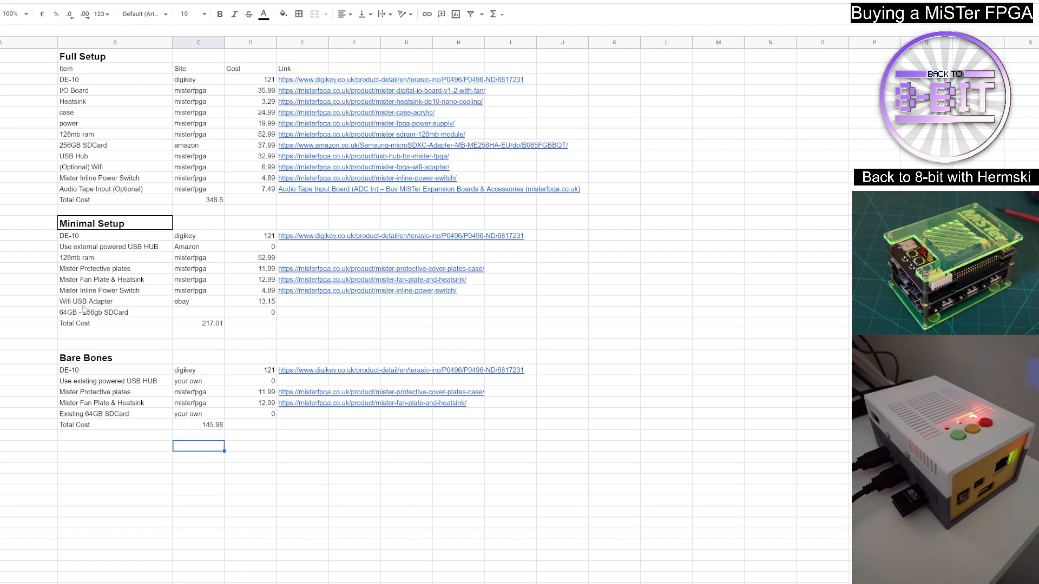
{"action": "mouse_move", "coordinate": [113, 119]}
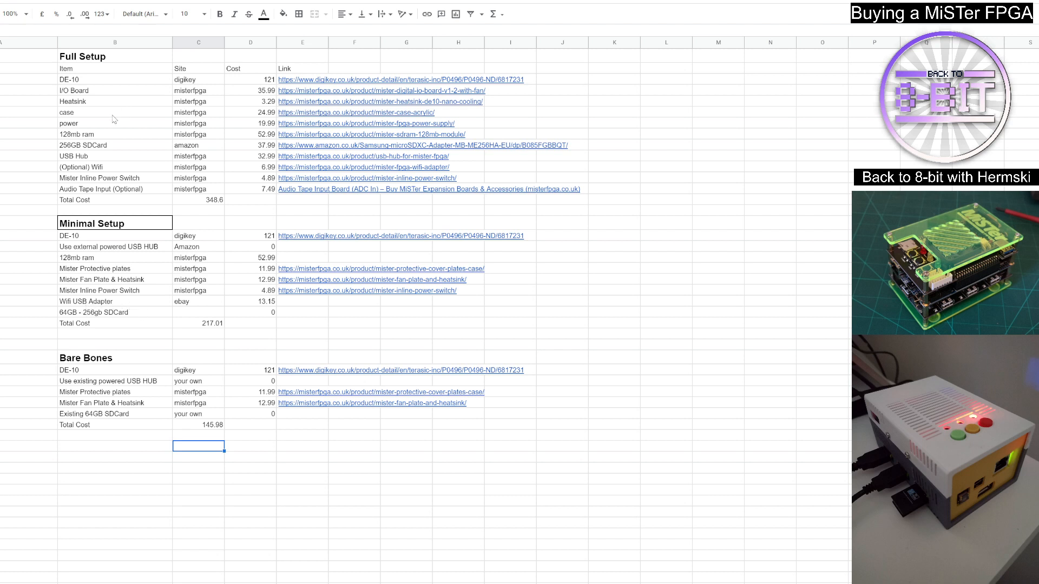
{"action": "mouse_move", "coordinate": [83, 215]}
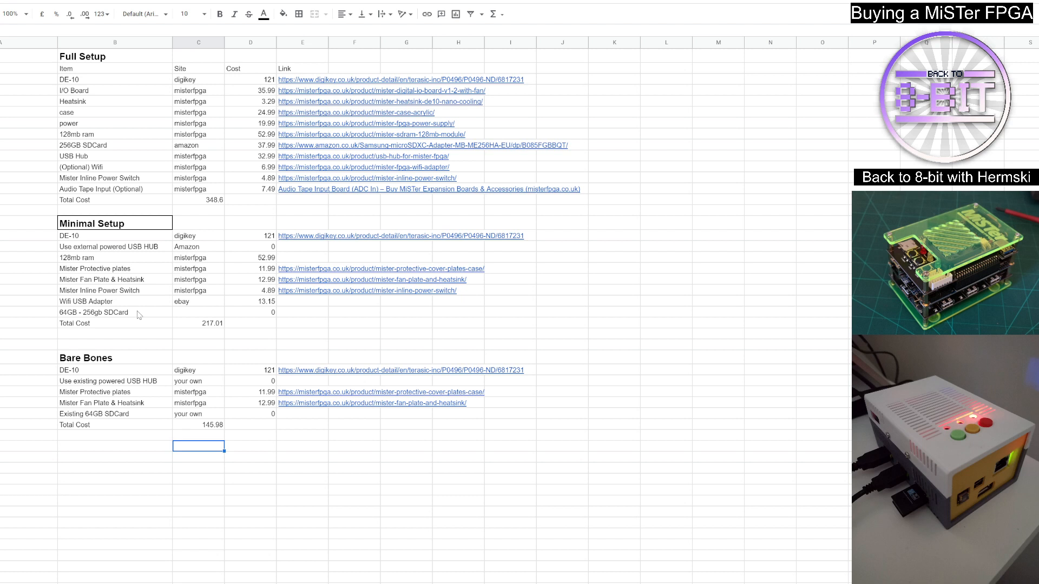
{"action": "mouse_move", "coordinate": [139, 311]}
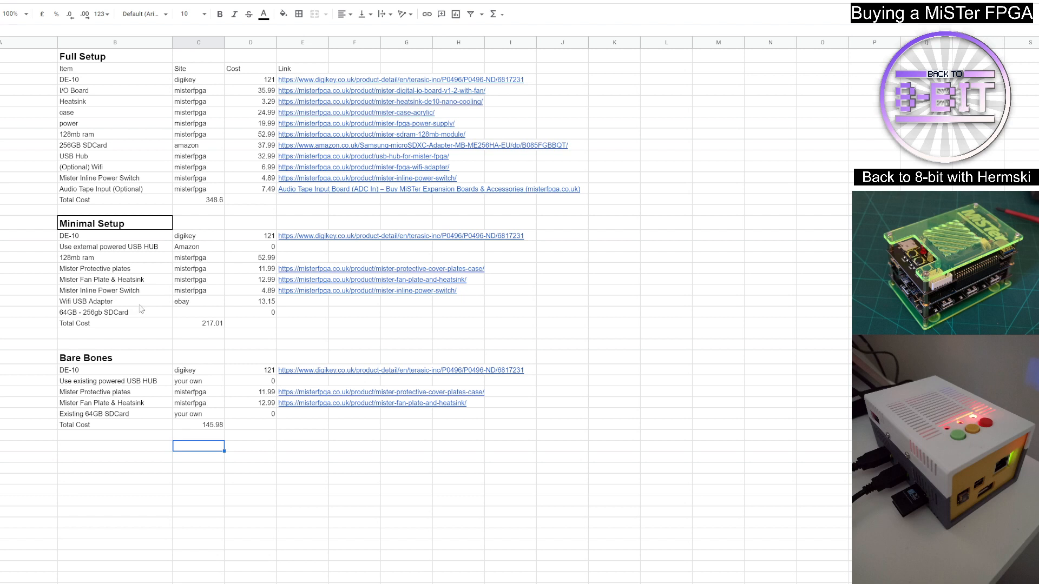
{"action": "mouse_move", "coordinate": [44, 130]}
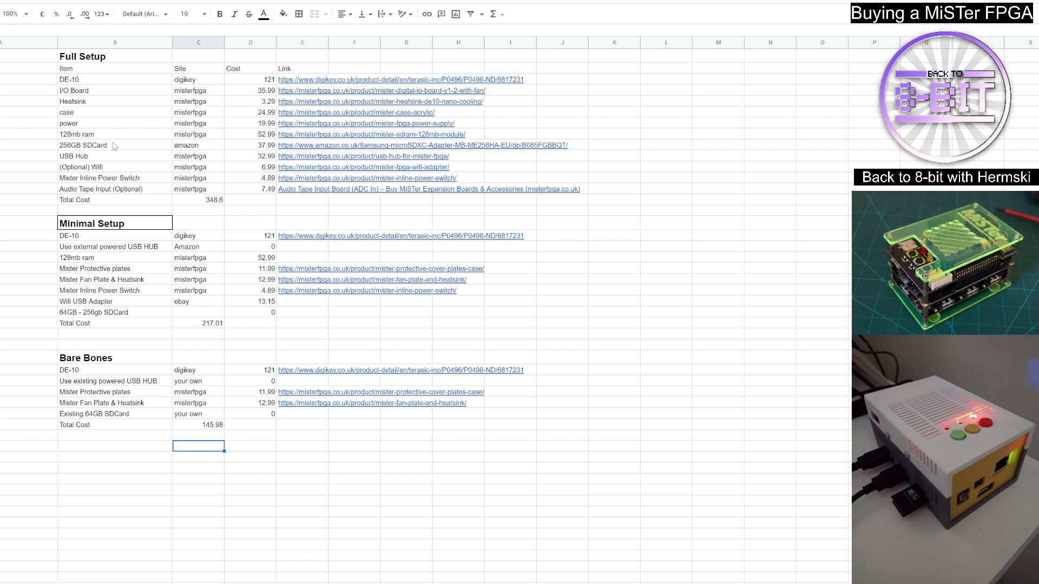
{"action": "mouse_move", "coordinate": [131, 289]}
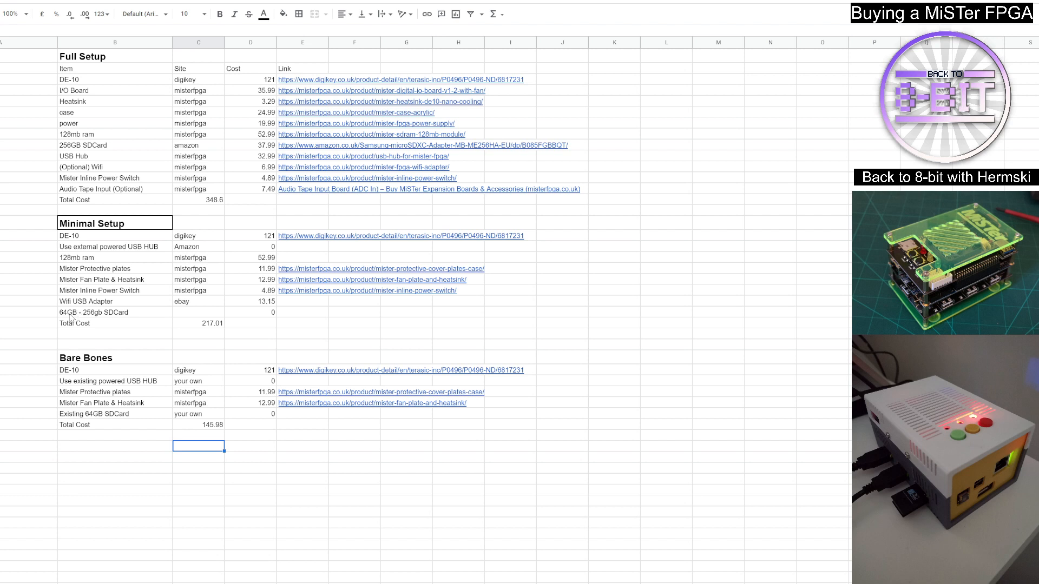
{"action": "mouse_move", "coordinate": [85, 316]}
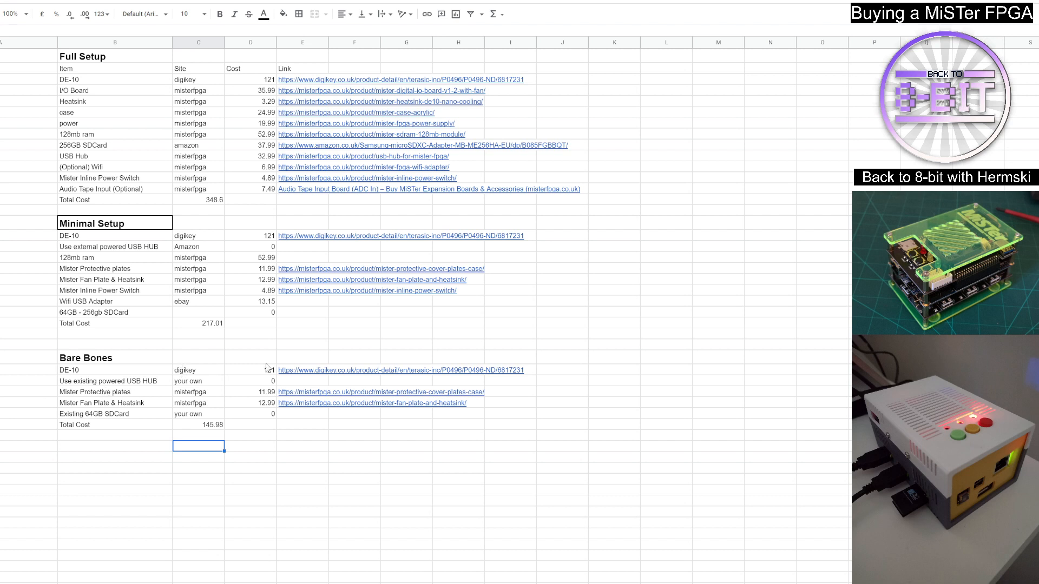
{"action": "mouse_move", "coordinate": [86, 396]}
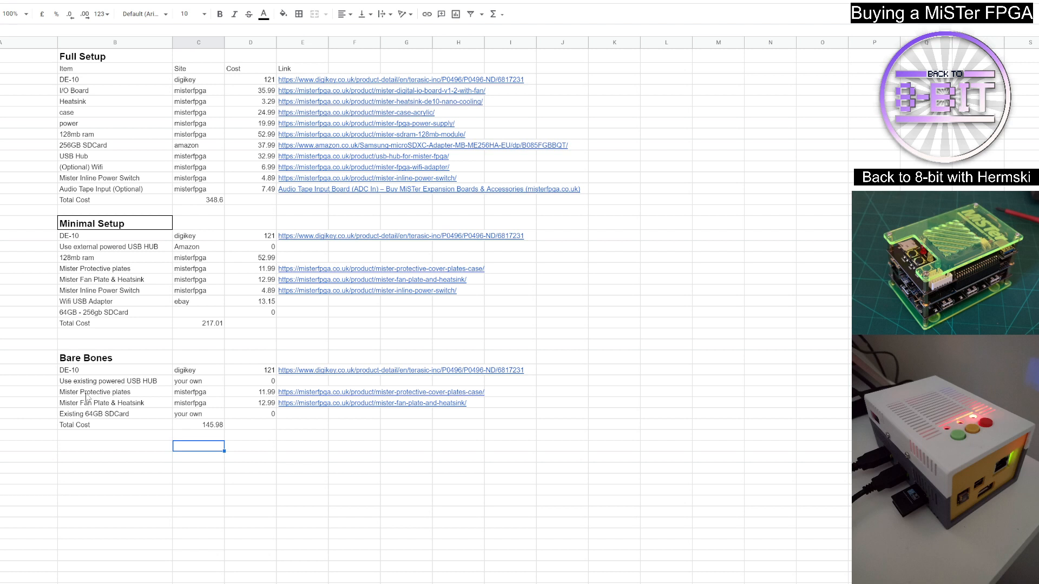
{"action": "mouse_move", "coordinate": [54, 404]}
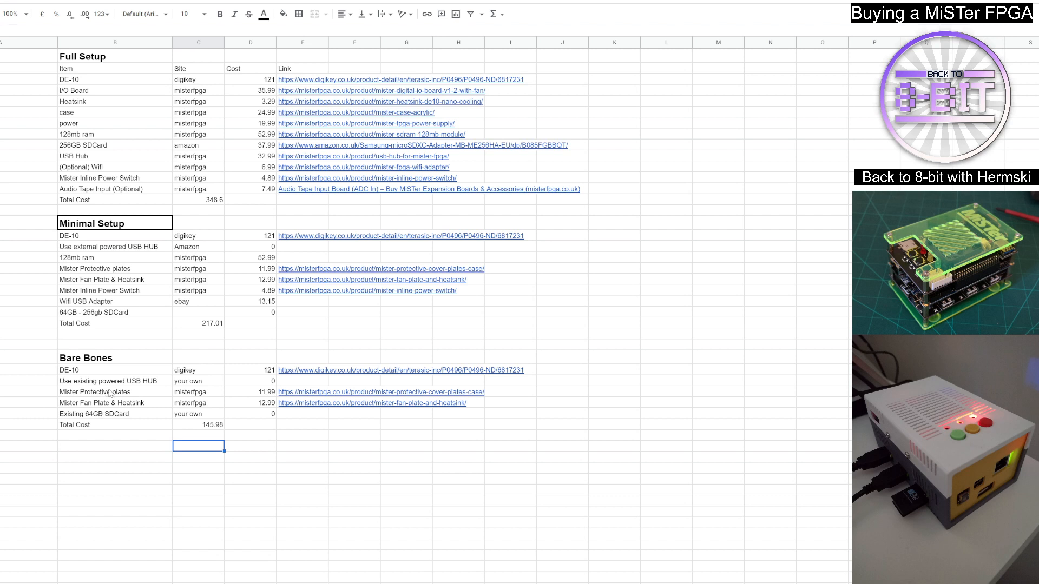
{"action": "mouse_move", "coordinate": [104, 400]}
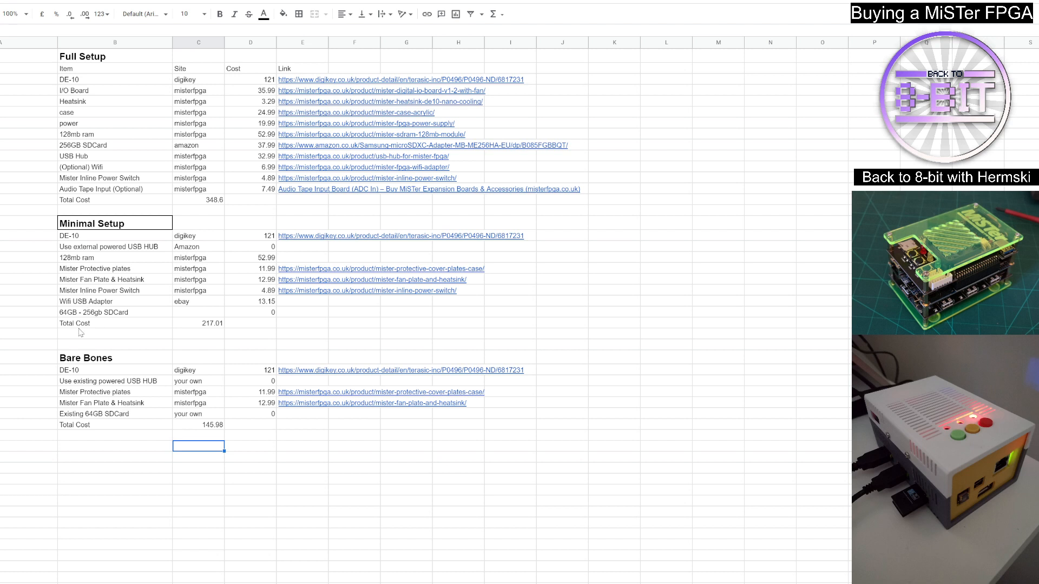
{"action": "mouse_move", "coordinate": [129, 413]}
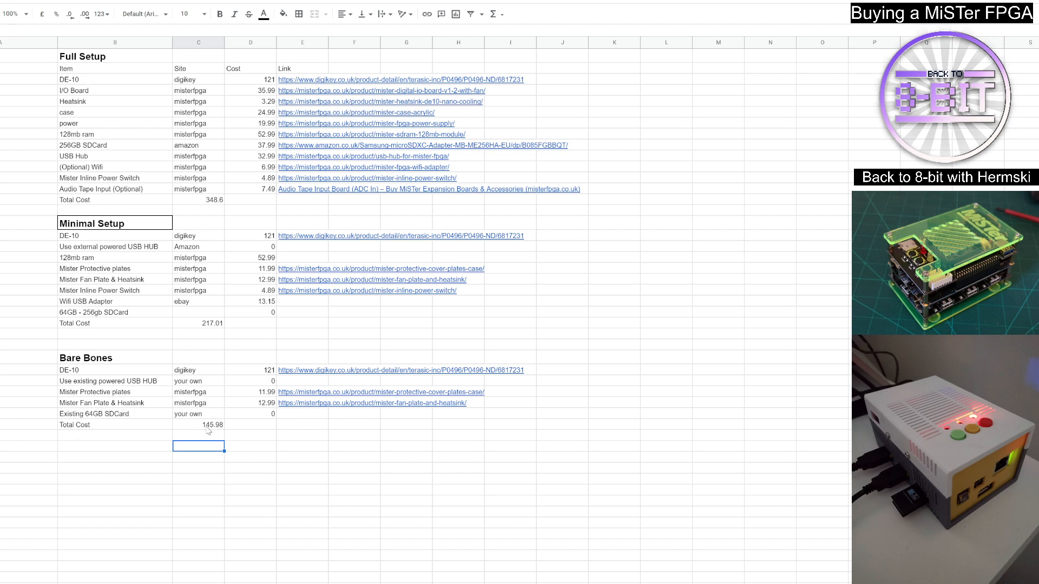
{"action": "mouse_move", "coordinate": [191, 434]}
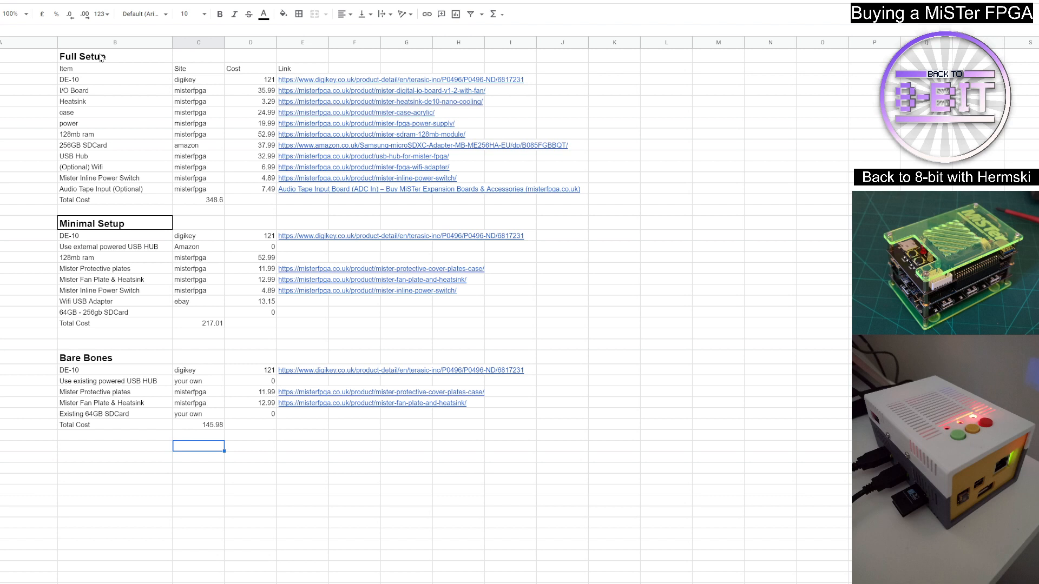
{"action": "mouse_move", "coordinate": [44, 210]}
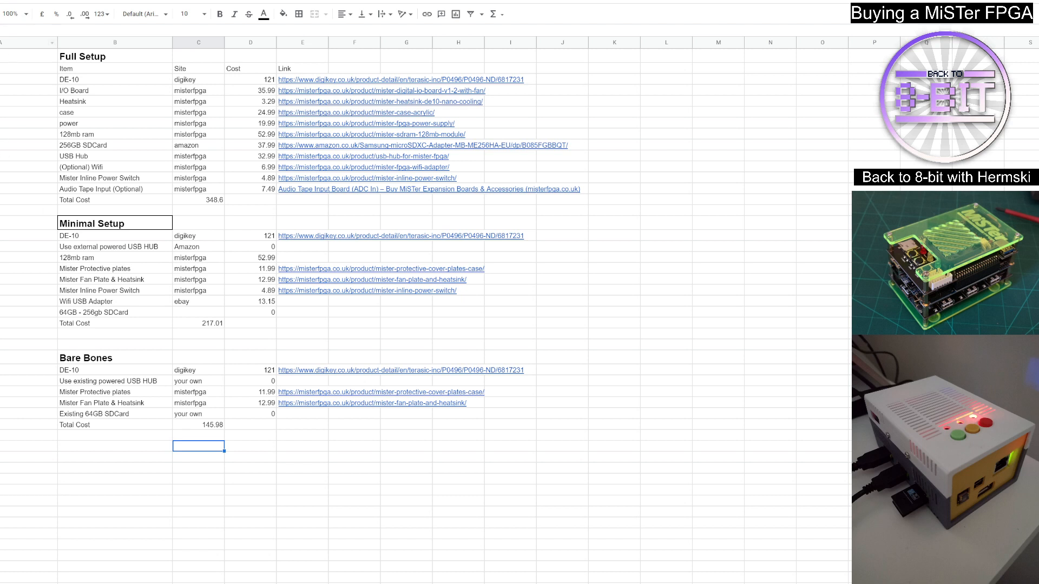
{"action": "mouse_move", "coordinate": [230, 214]}
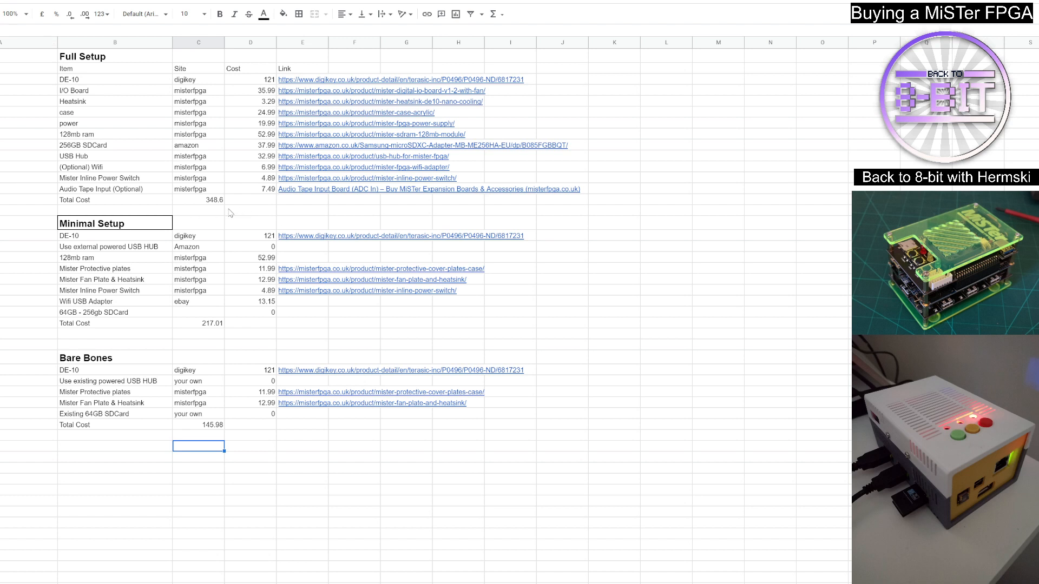
{"action": "mouse_move", "coordinate": [41, 316]}
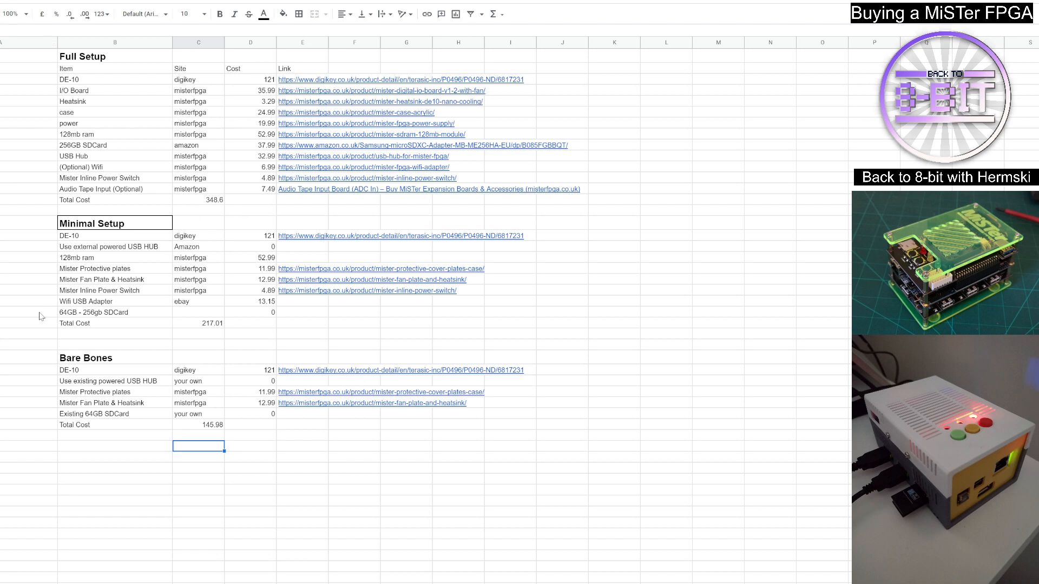
{"action": "mouse_move", "coordinate": [196, 332]}
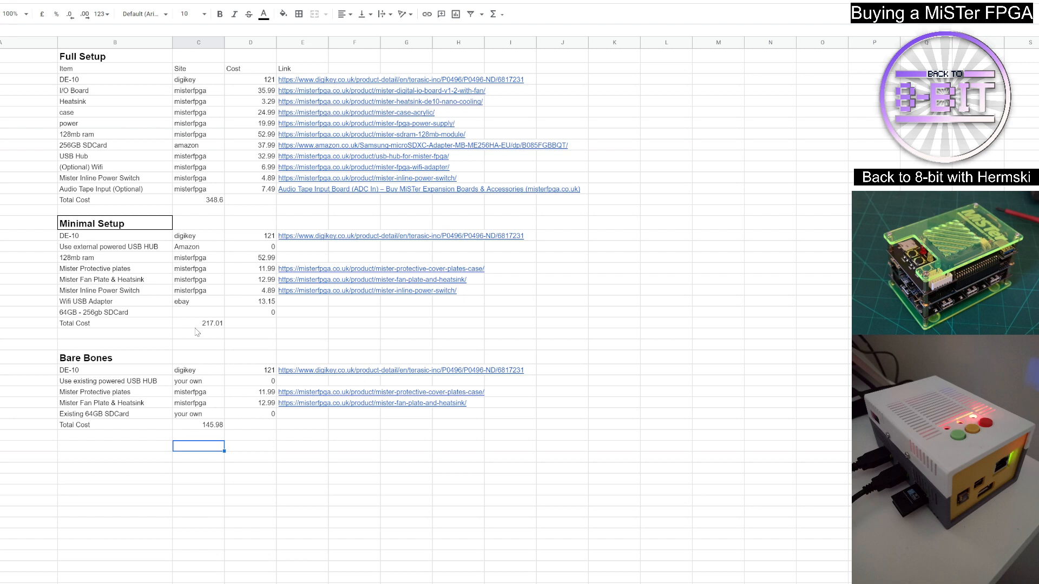
{"action": "mouse_move", "coordinate": [37, 332]}
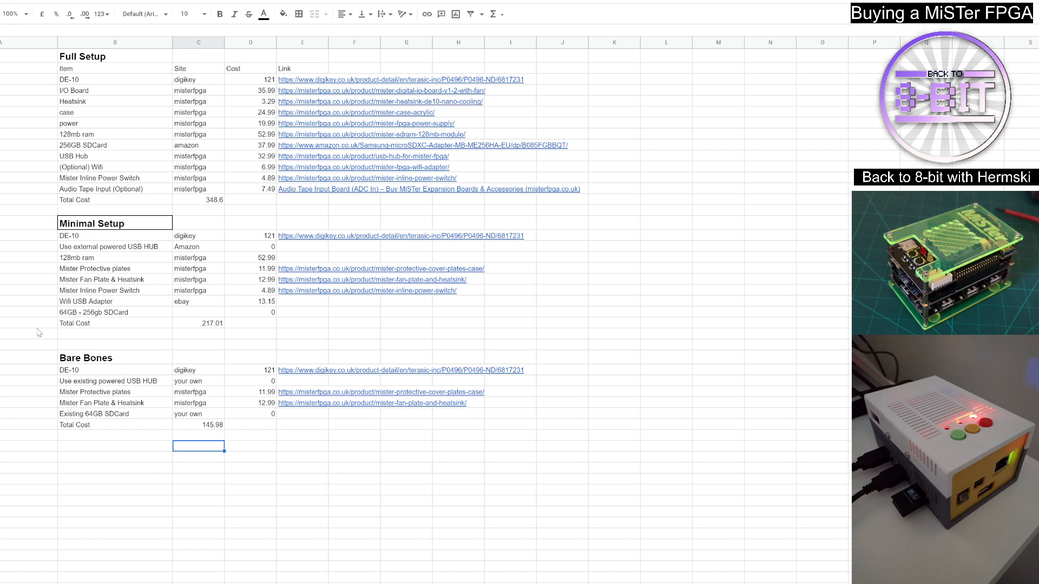
{"action": "mouse_move", "coordinate": [210, 433]}
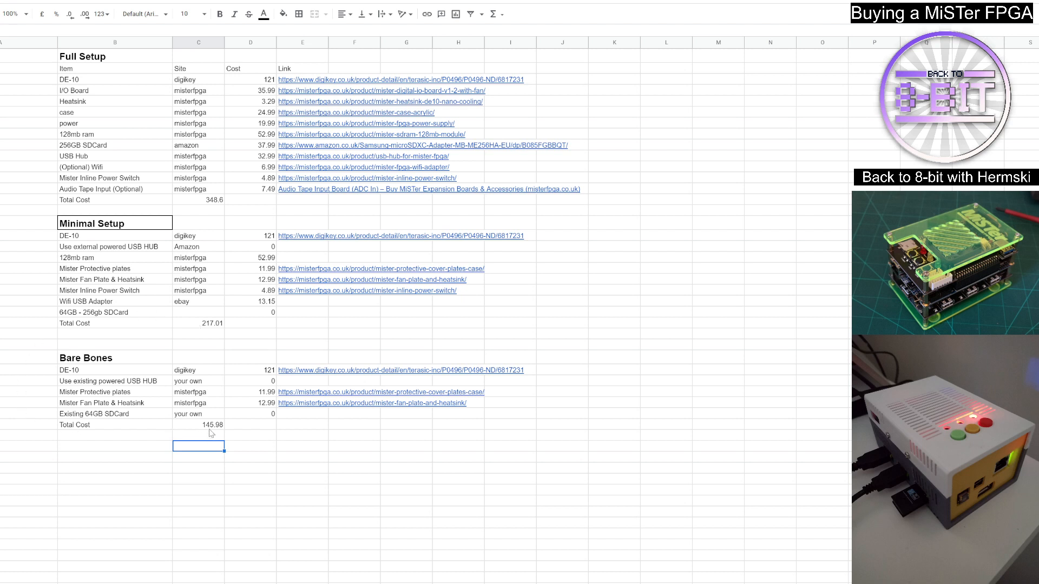
{"action": "mouse_move", "coordinate": [152, 411]}
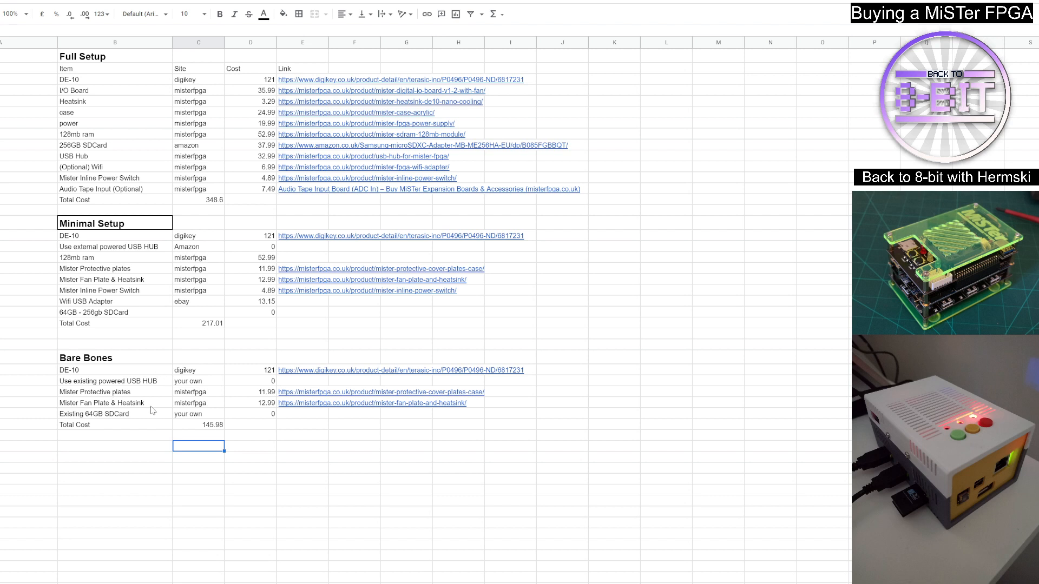
{"action": "mouse_move", "coordinate": [103, 380]}
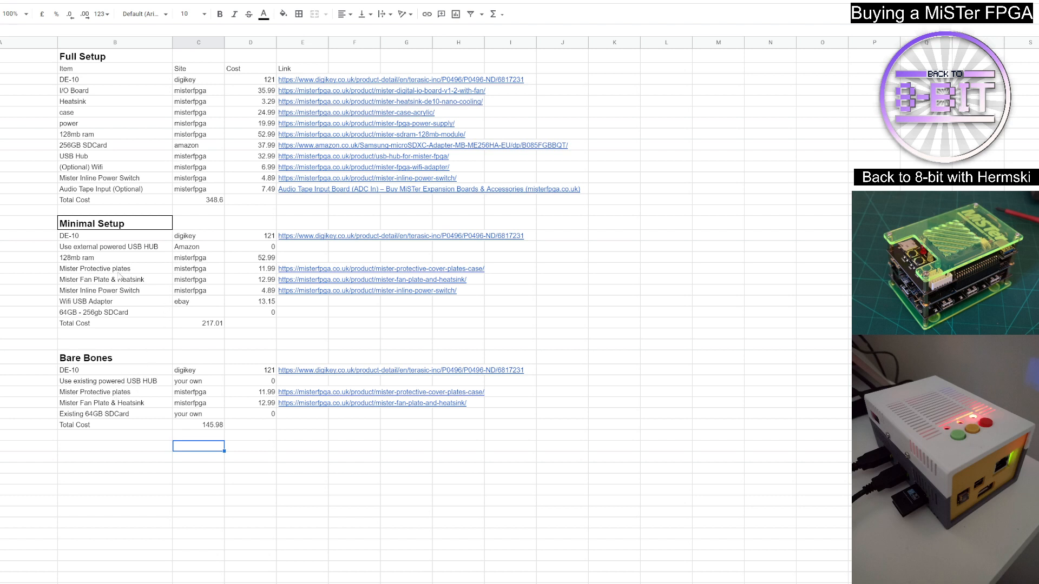
{"action": "mouse_move", "coordinate": [182, 399]}
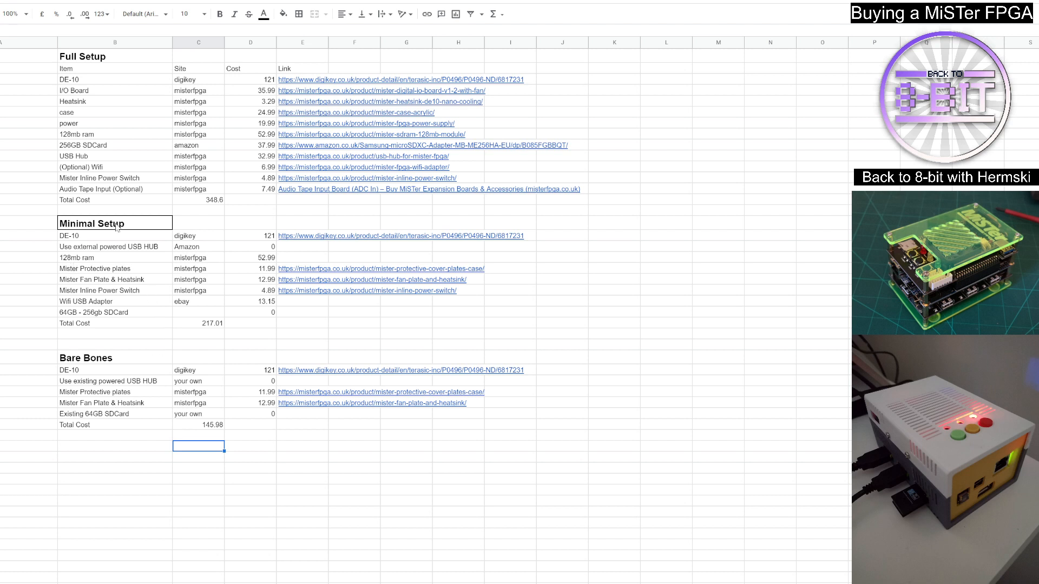
{"action": "mouse_move", "coordinate": [27, 300]}
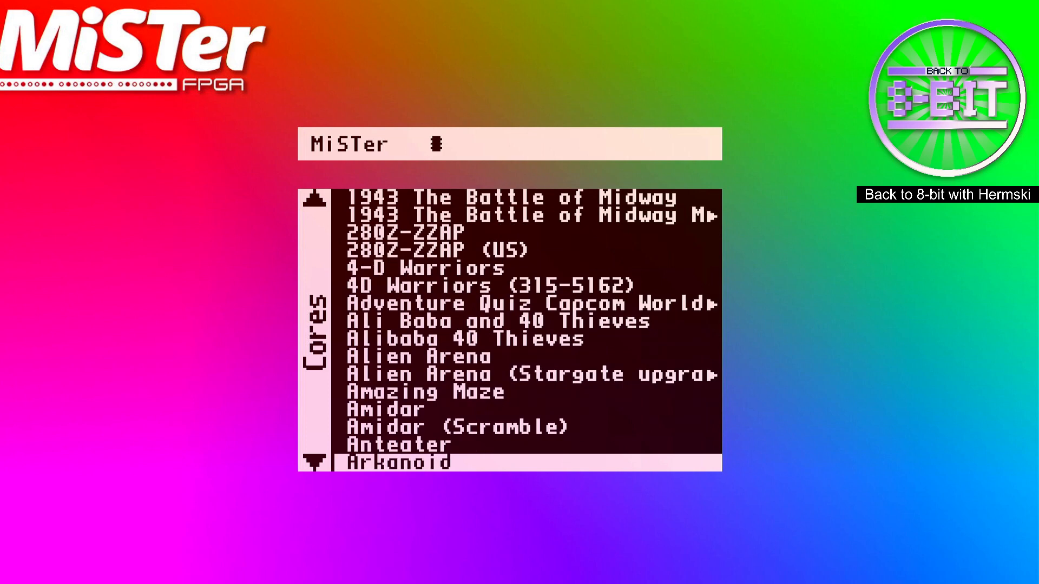
Step: Scroll down past the arcade entries in the MiSTer Cores menu
{"action": "scroll", "scroll_direction": "down", "scroll_amount": 3}
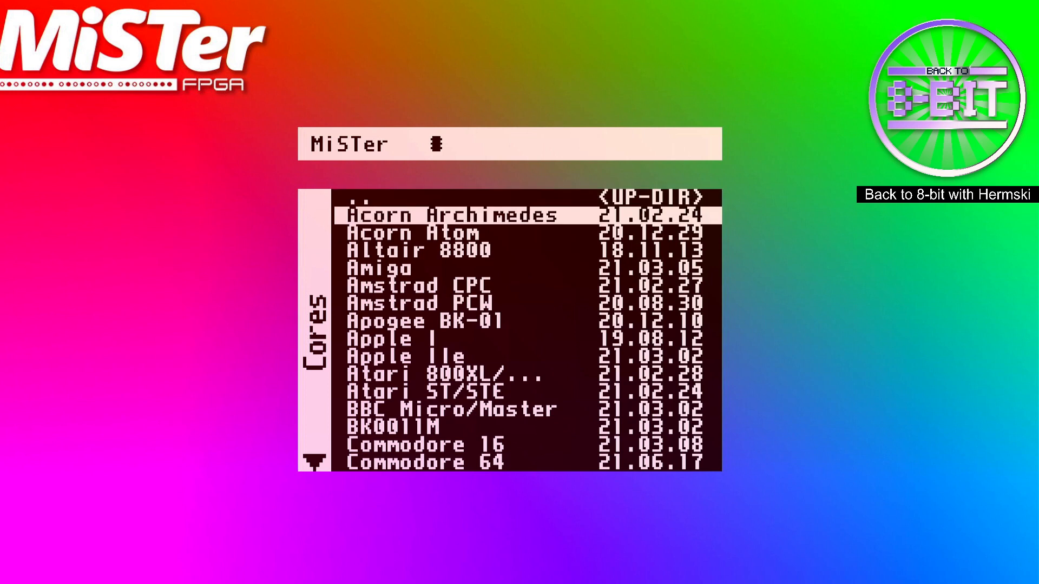
{"action": "key", "text": "down"}
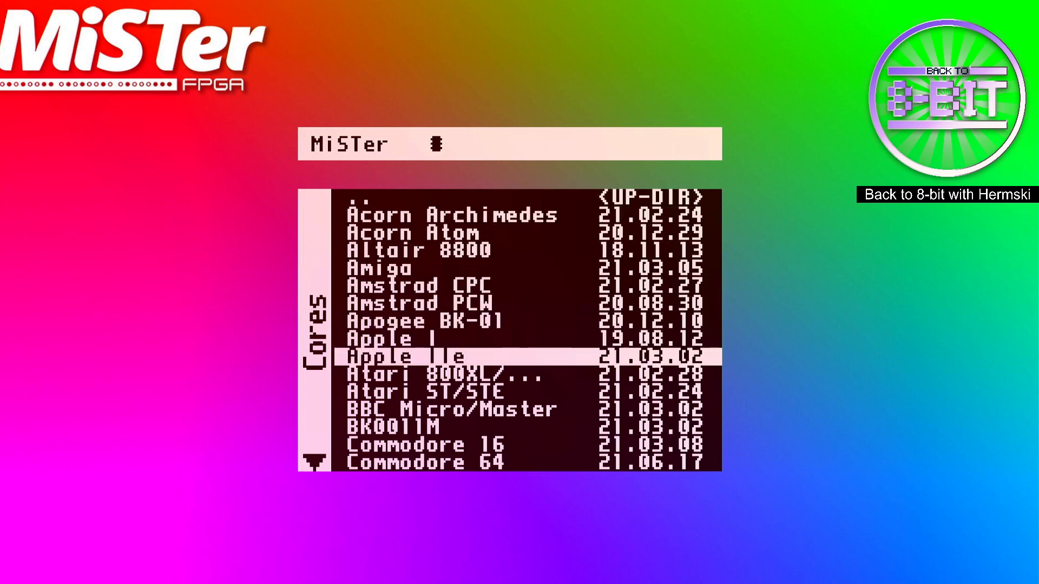
{"action": "key", "text": "up"}
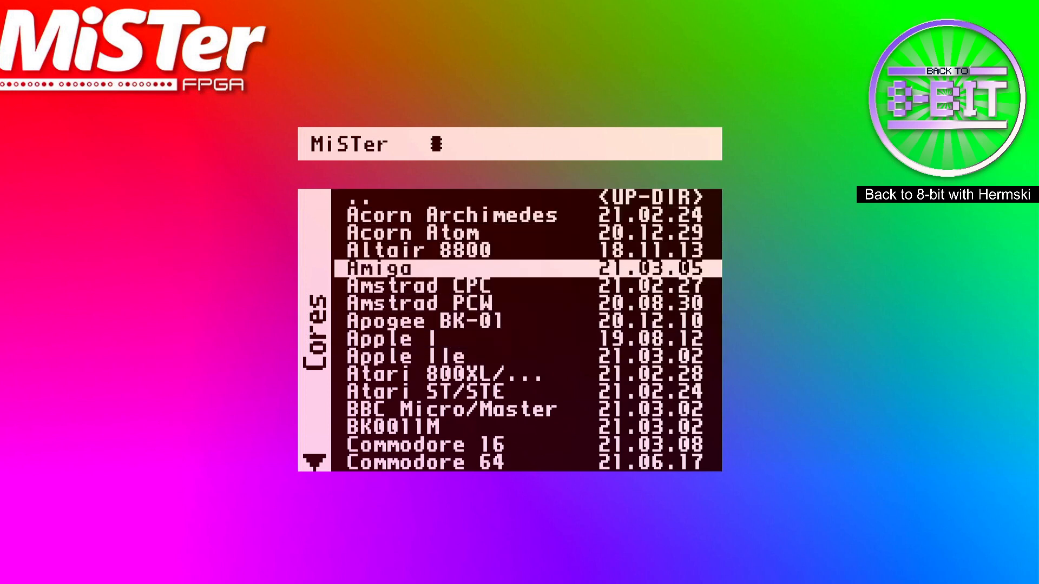
{"action": "key", "text": "down"}
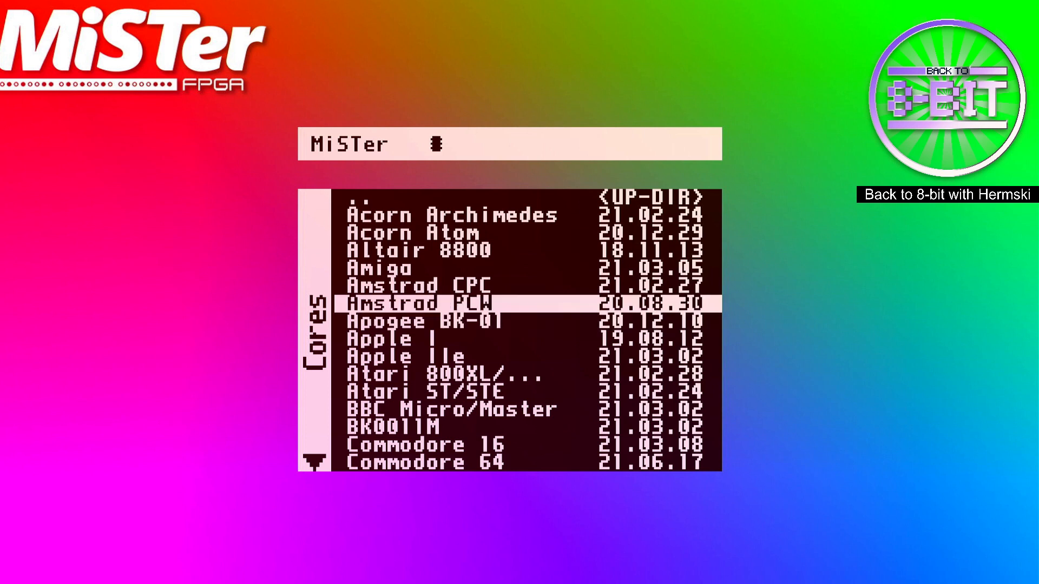
{"action": "key", "text": "up"}
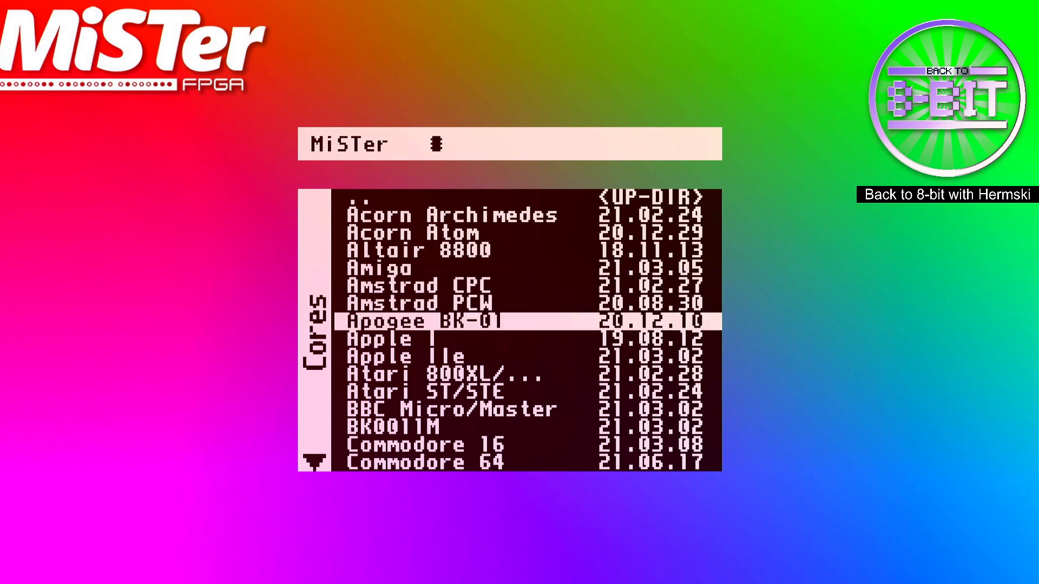
{"action": "key", "text": "Down"}
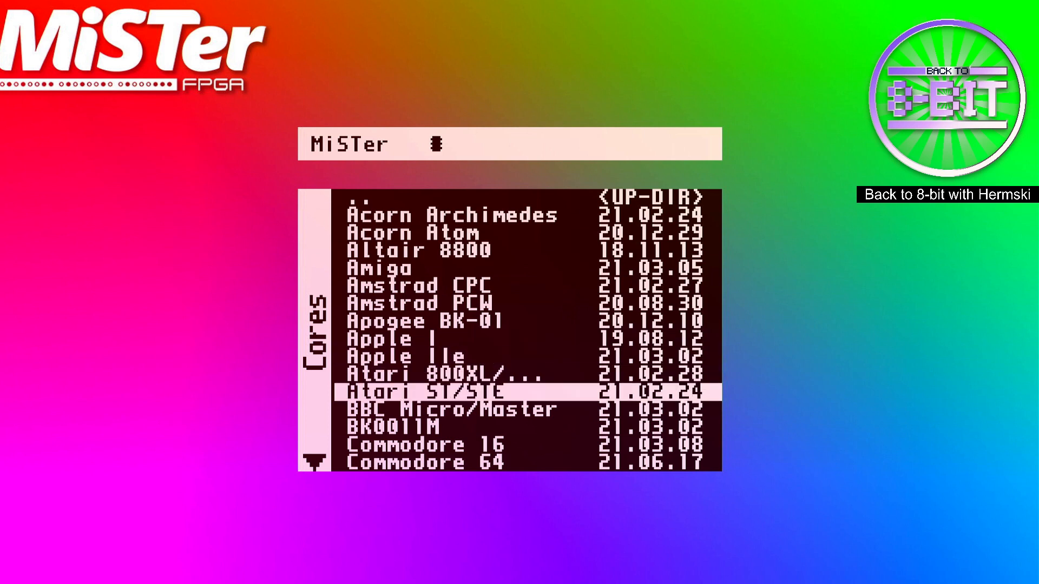
{"action": "key", "text": "down"}
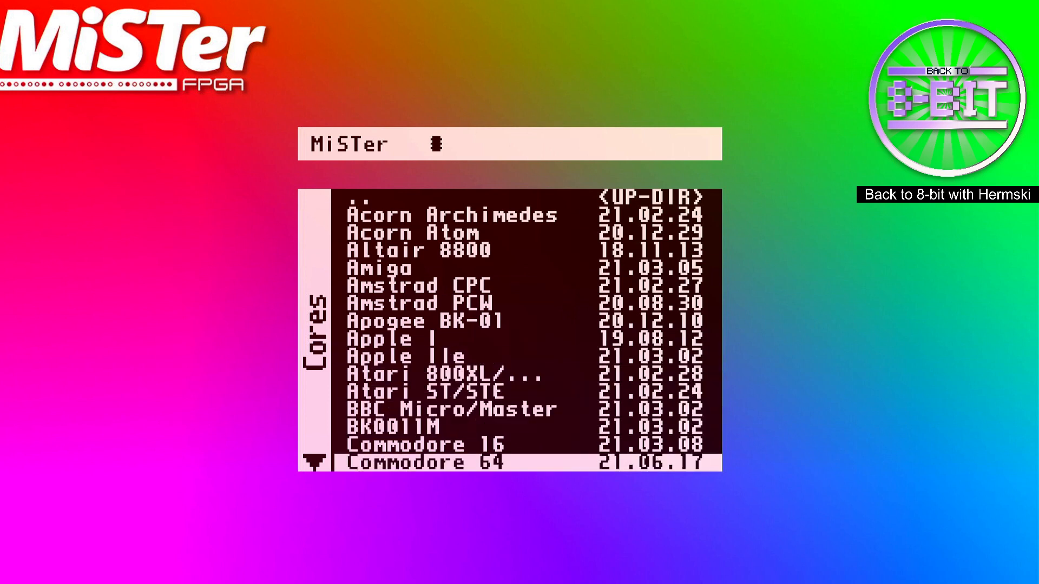
{"action": "scroll", "scroll_direction": "down", "scroll_amount": 3}
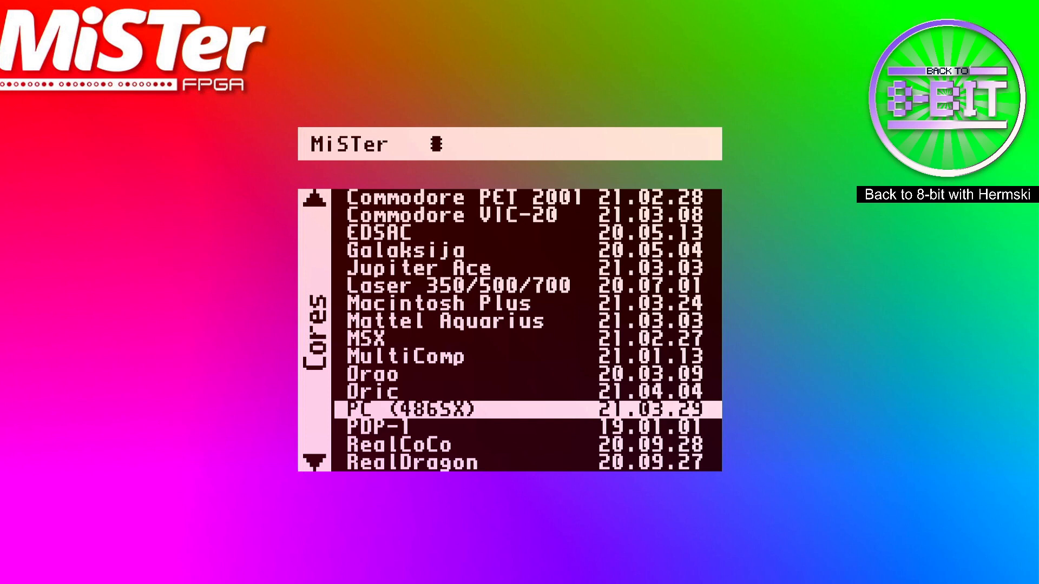
Step: Browse the computer cores list down to the ZX Spectrum Next and ZX Spectrum entries
{"action": "scroll", "scroll_direction": "down", "scroll_amount": 3}
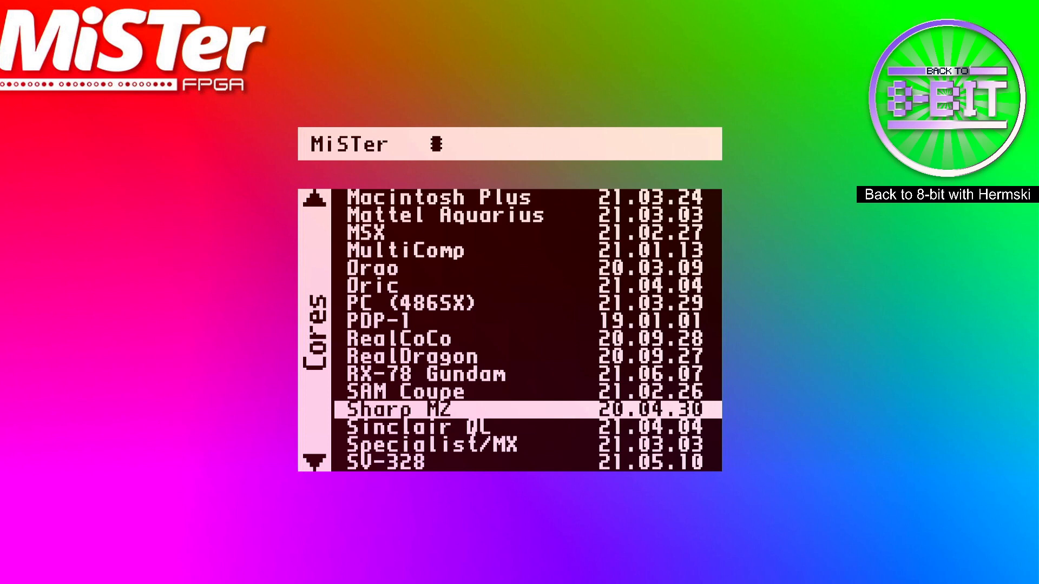
{"action": "scroll", "scroll_direction": "down", "scroll_amount": 3}
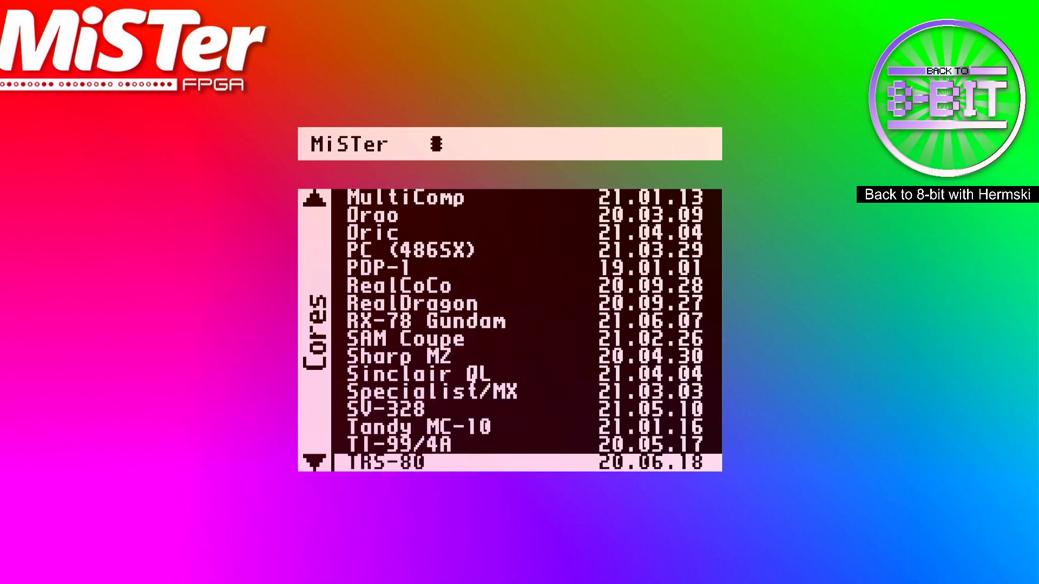
{"action": "scroll", "scroll_direction": "down", "scroll_amount": 3}
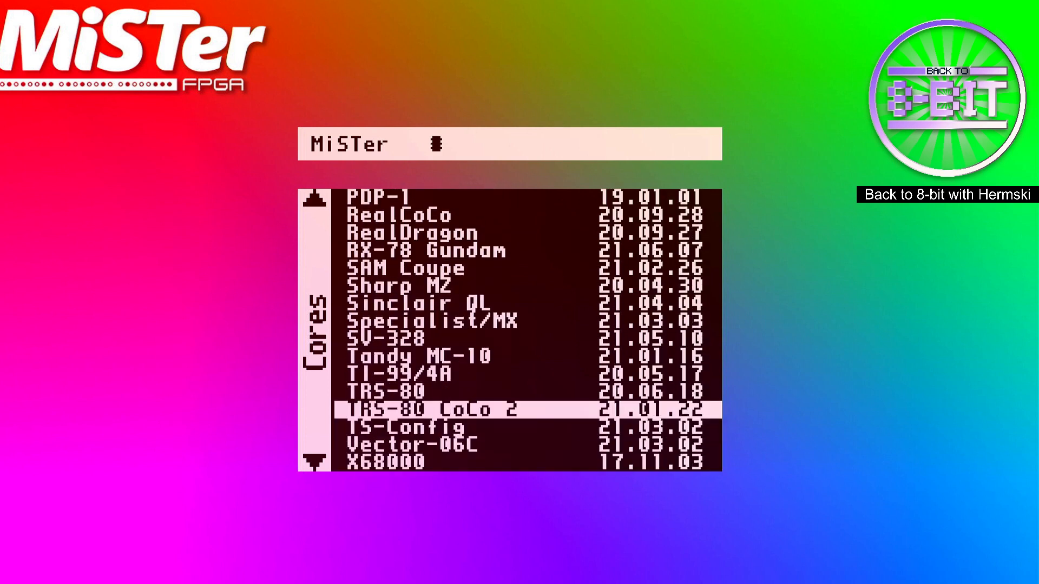
{"action": "scroll", "scroll_direction": "down", "scroll_amount": 3}
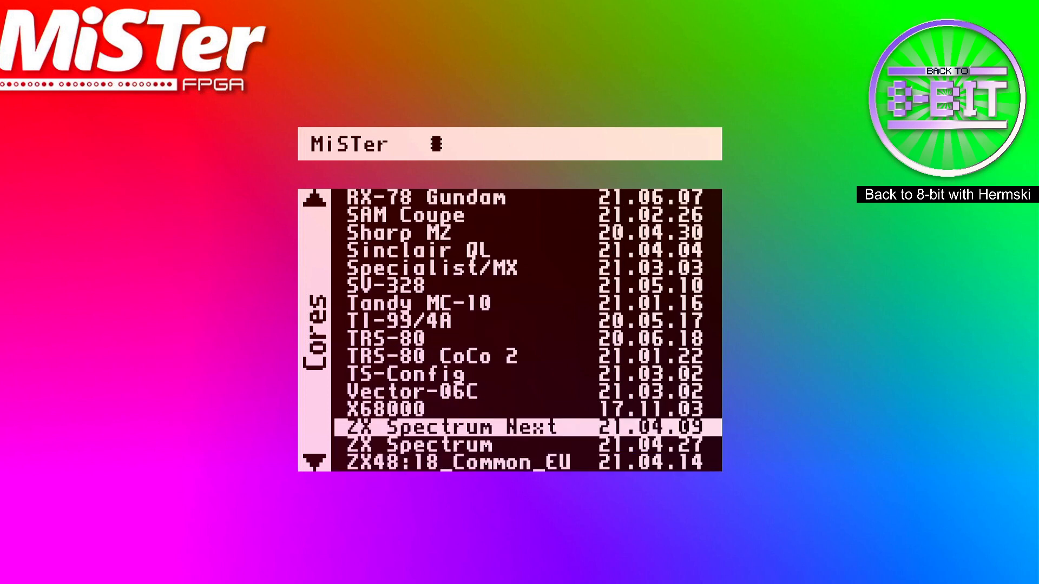
{"action": "key", "text": "down"}
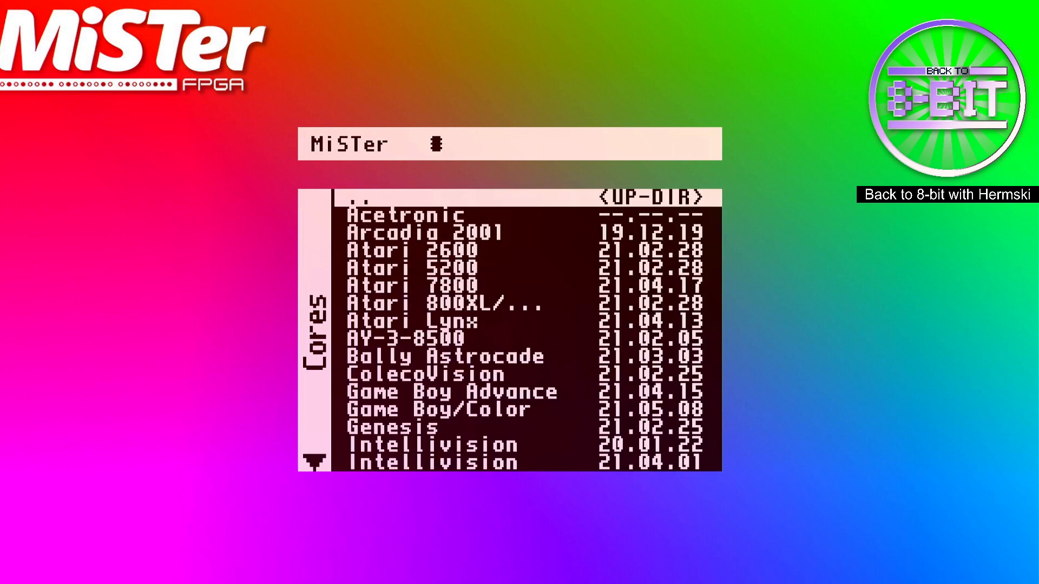
Step: Browse the console cores list through Arcadia 2001, Game Boy/Color and Genesis back to Atari 5200
{"action": "key", "text": "Down"}
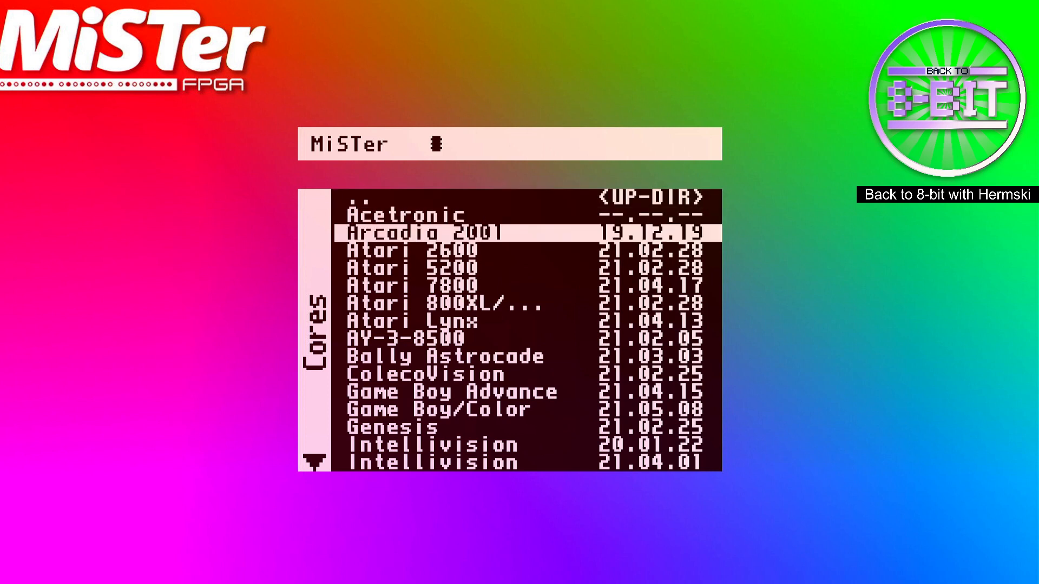
{"action": "key", "text": "down"}
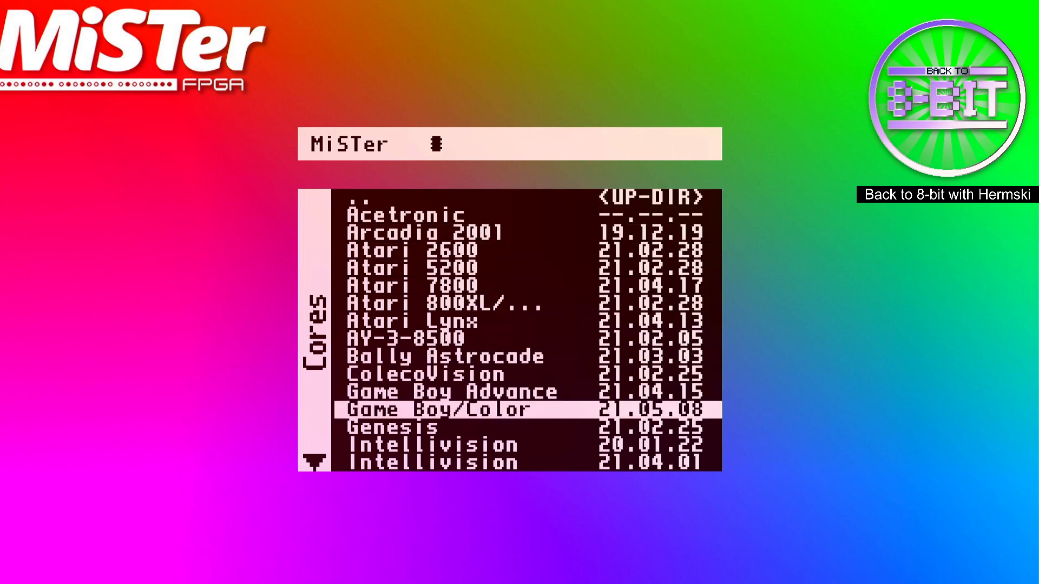
{"action": "key", "text": "up"}
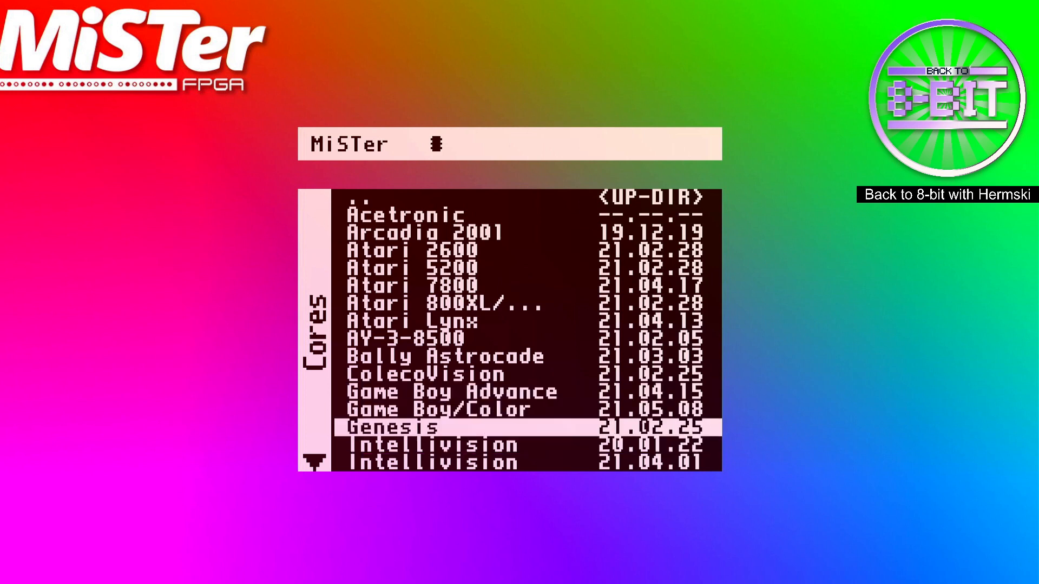
{"action": "key", "text": "up"}
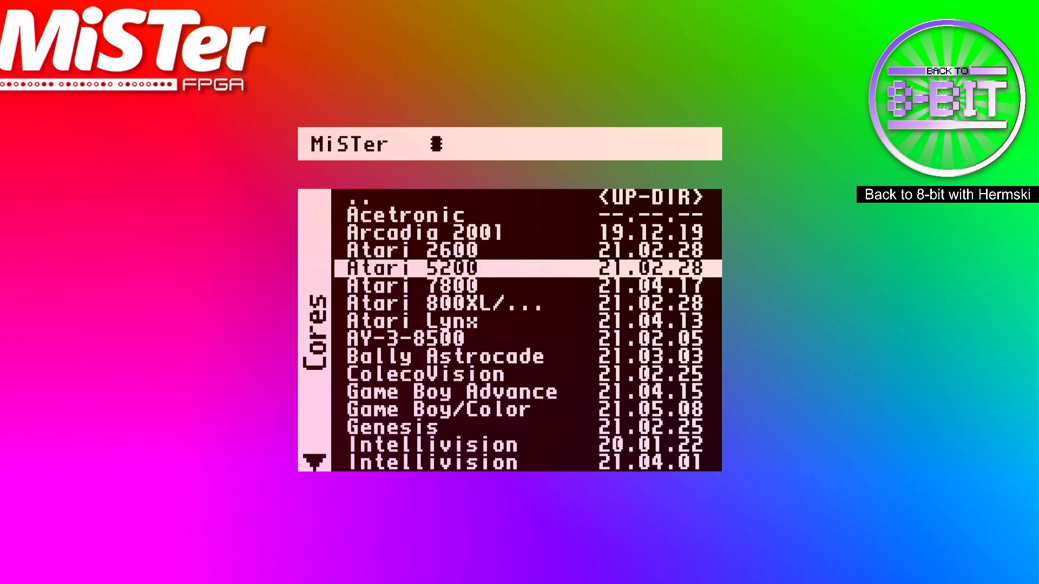
Step: Continue down the console cores list past Turbo Duo and Vectrex to WonderSwan/Color
{"action": "scroll", "scroll_direction": "down", "scroll_amount": 3}
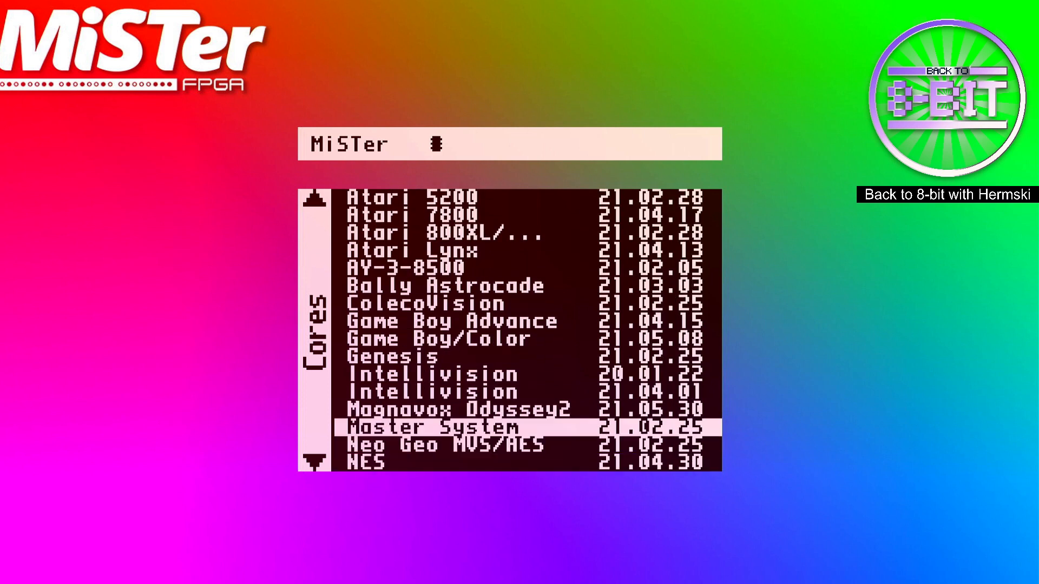
{"action": "scroll", "scroll_direction": "down", "scroll_amount": 3}
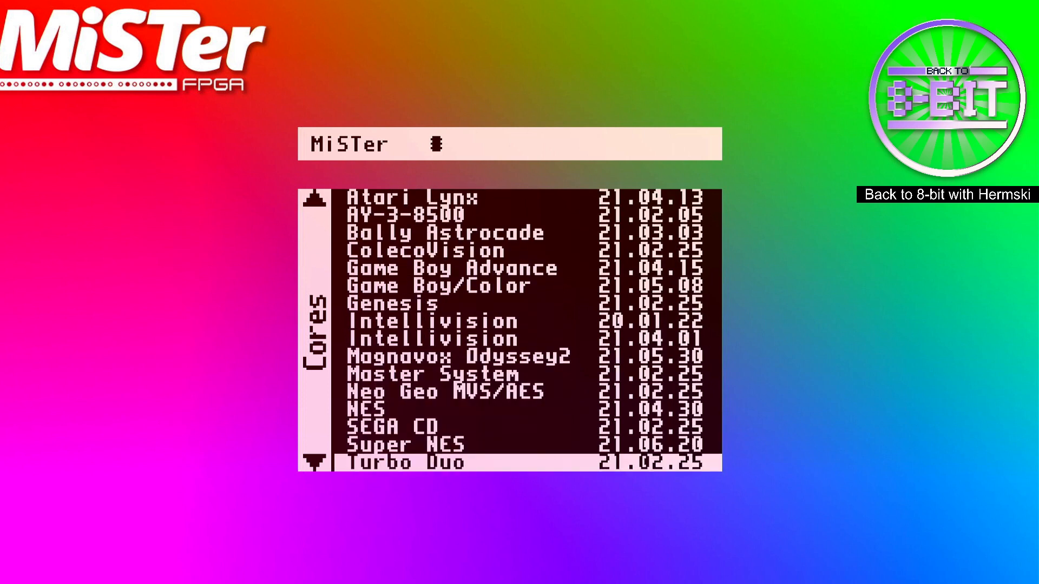
{"action": "scroll", "scroll_direction": "down", "scroll_amount": 3}
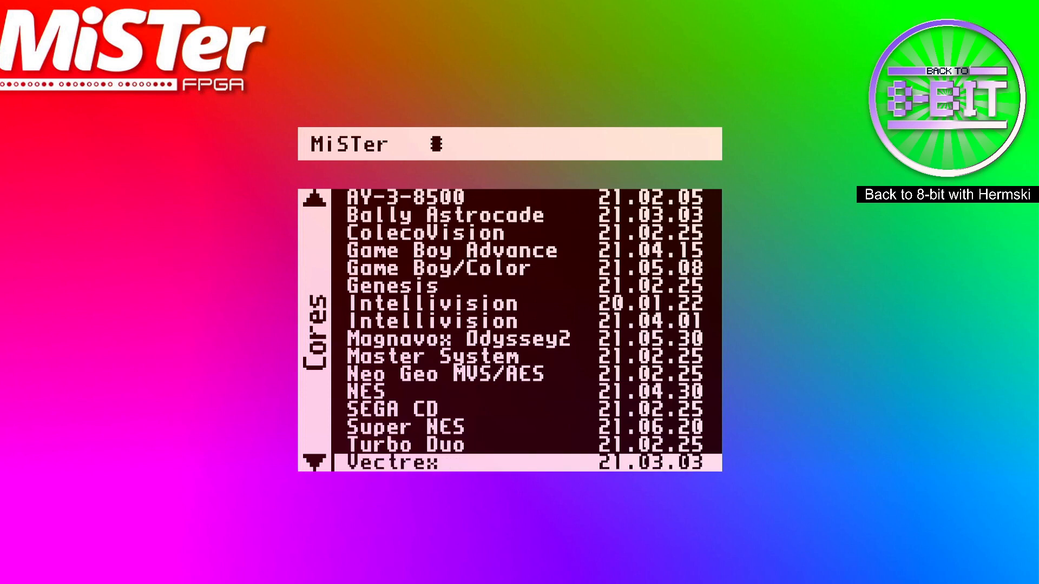
{"action": "scroll", "scroll_direction": "down", "scroll_amount": 3}
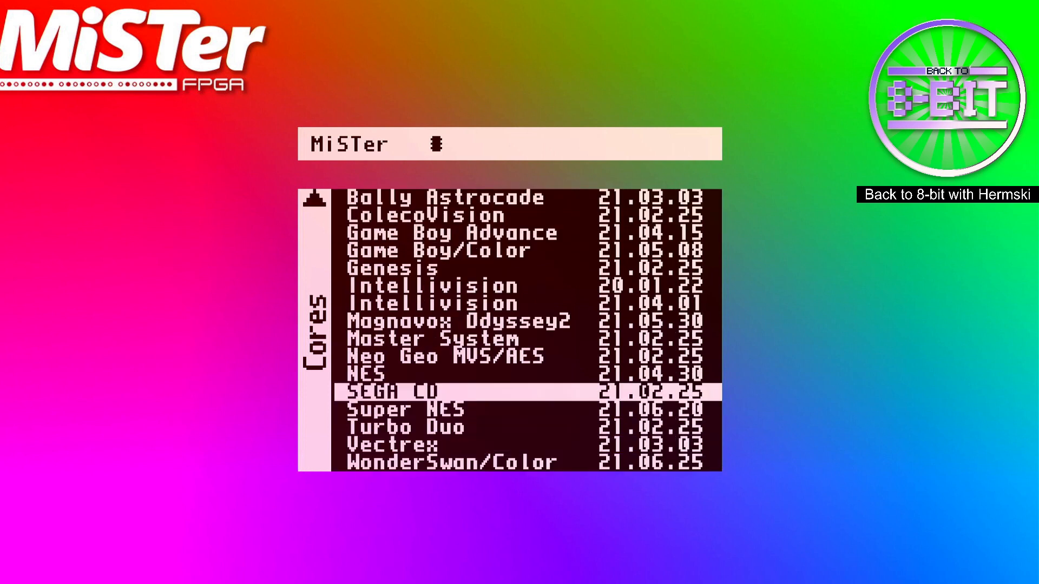
{"action": "key", "text": "down"}
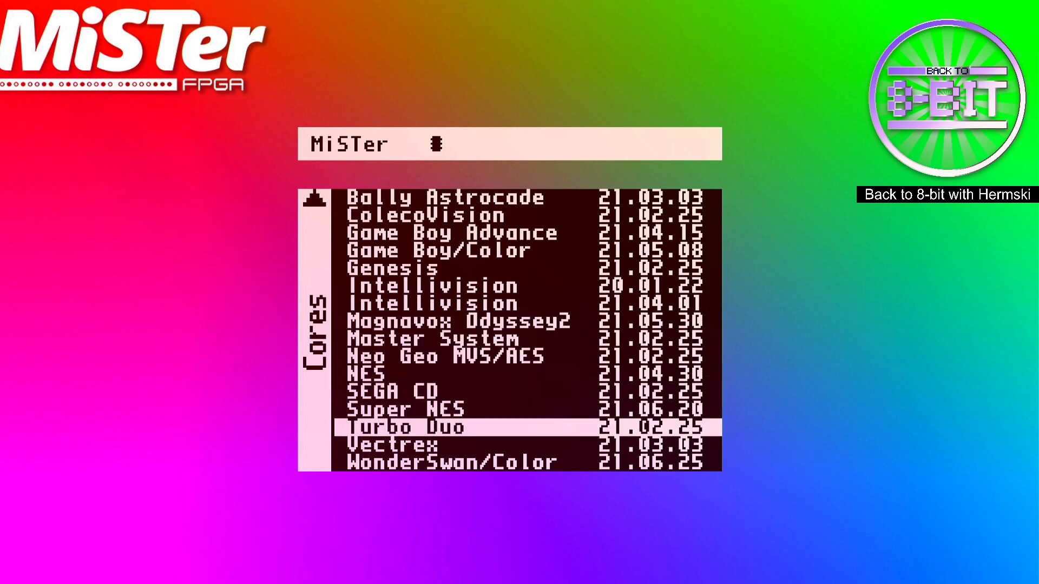
{"action": "key", "text": "down"}
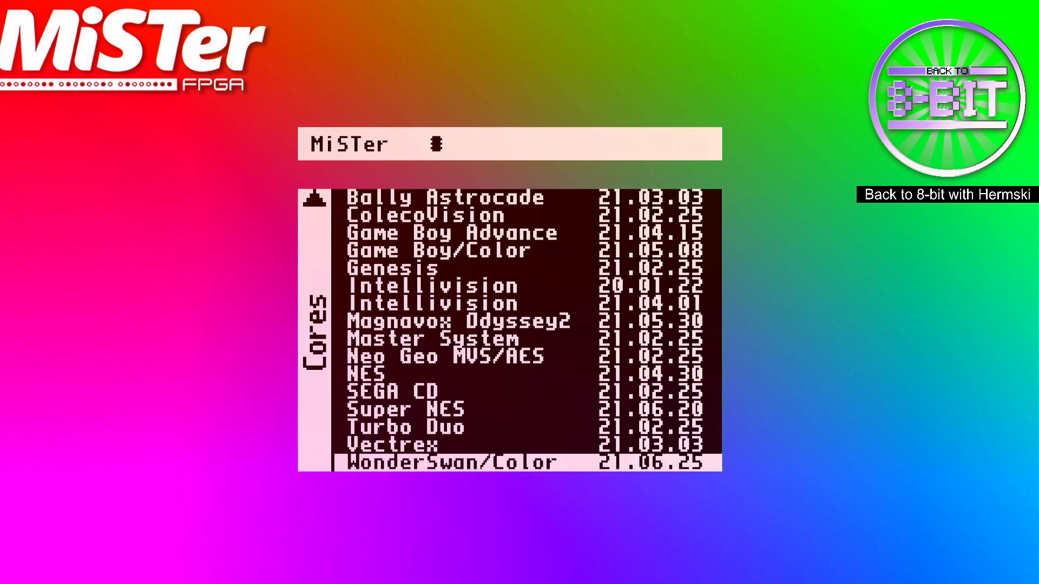